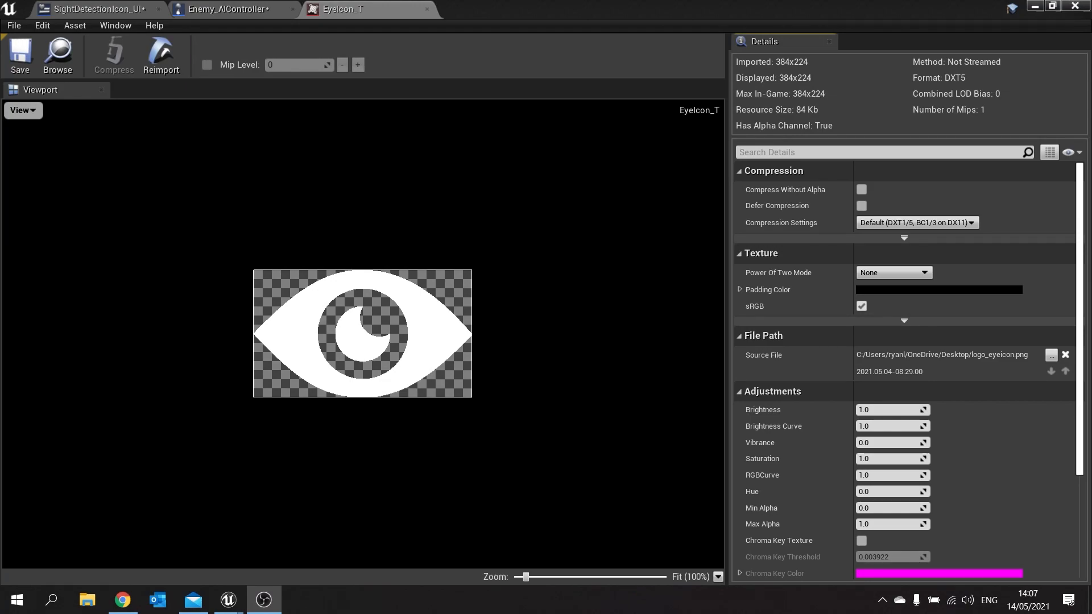
mouse_move(102, 9)
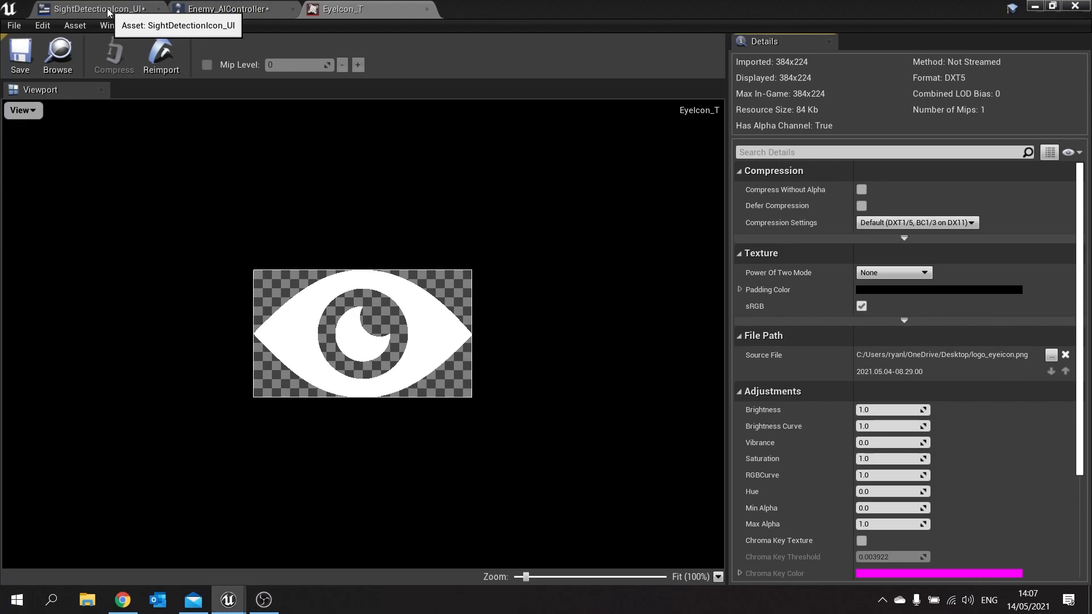
Step: In the SightDetectionIcon_UI widget, add a new function named EvaluateSightDetection
click(98, 9)
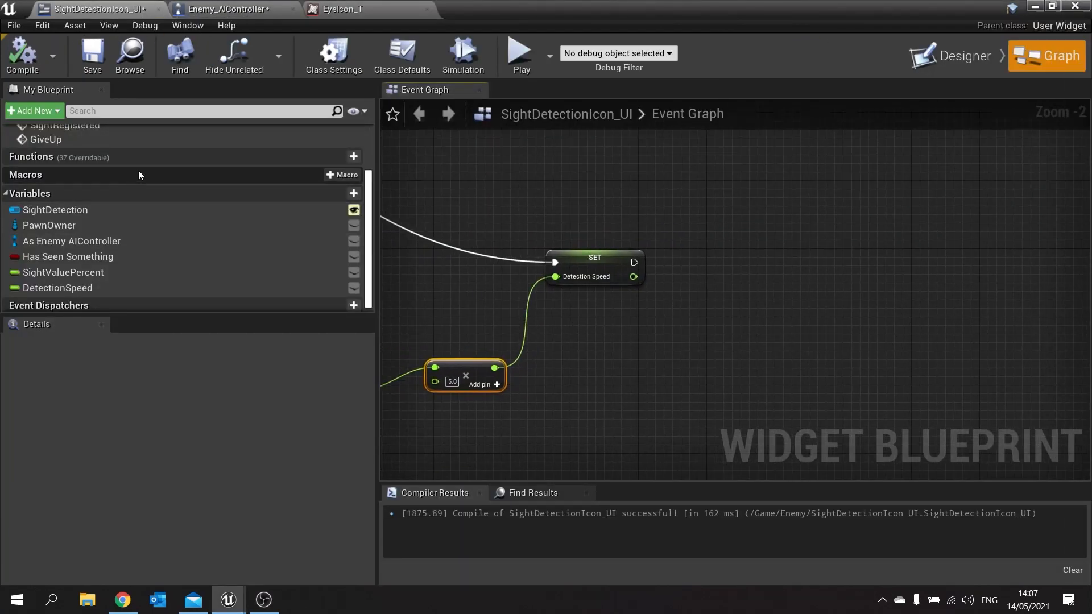
click(353, 156)
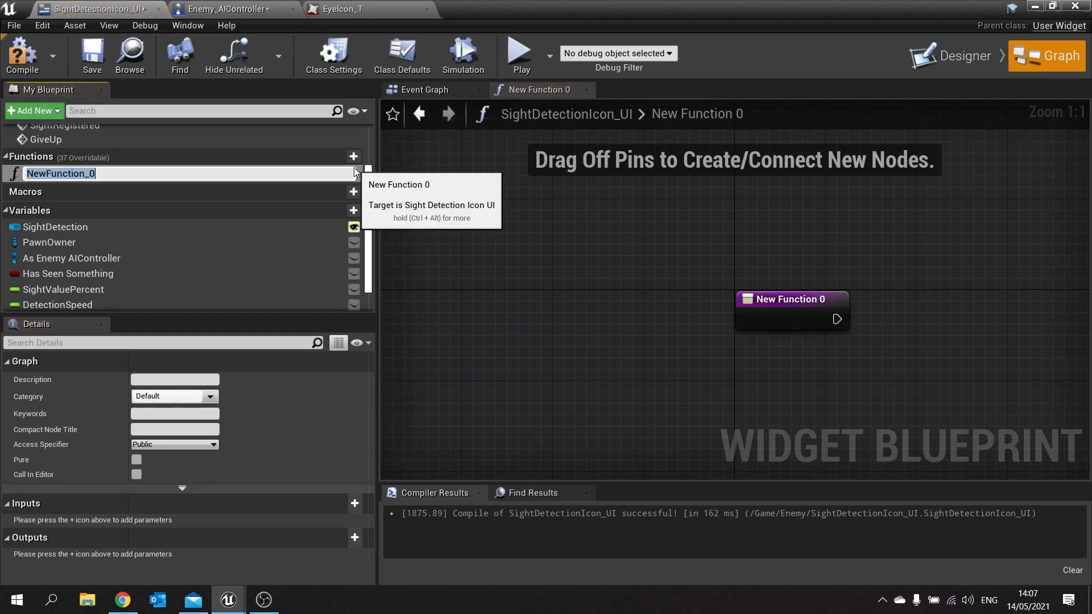
text(EvaluateSigh)
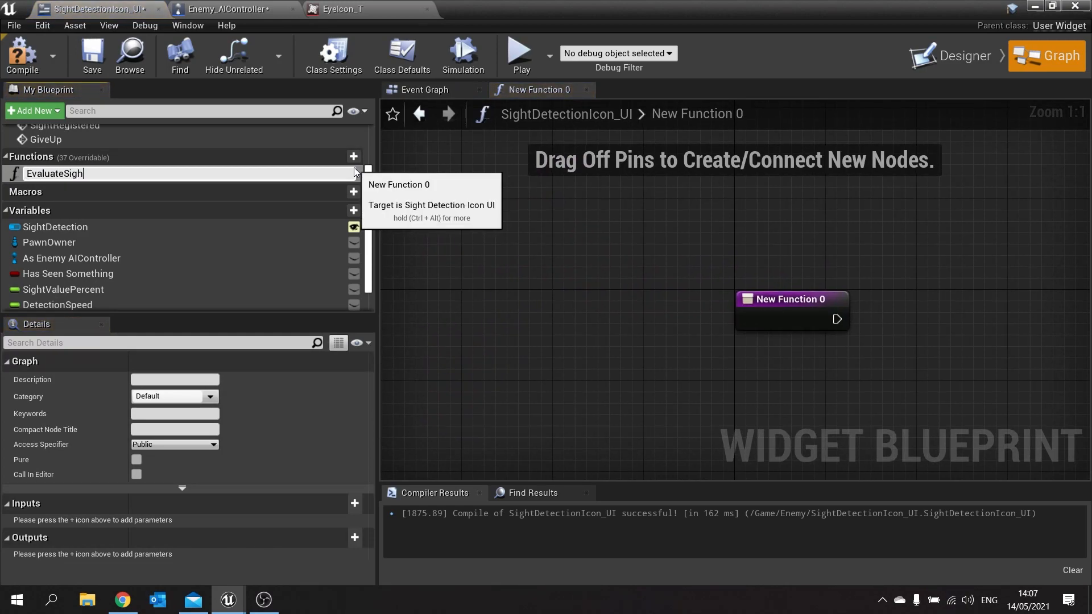
text(tDetection)
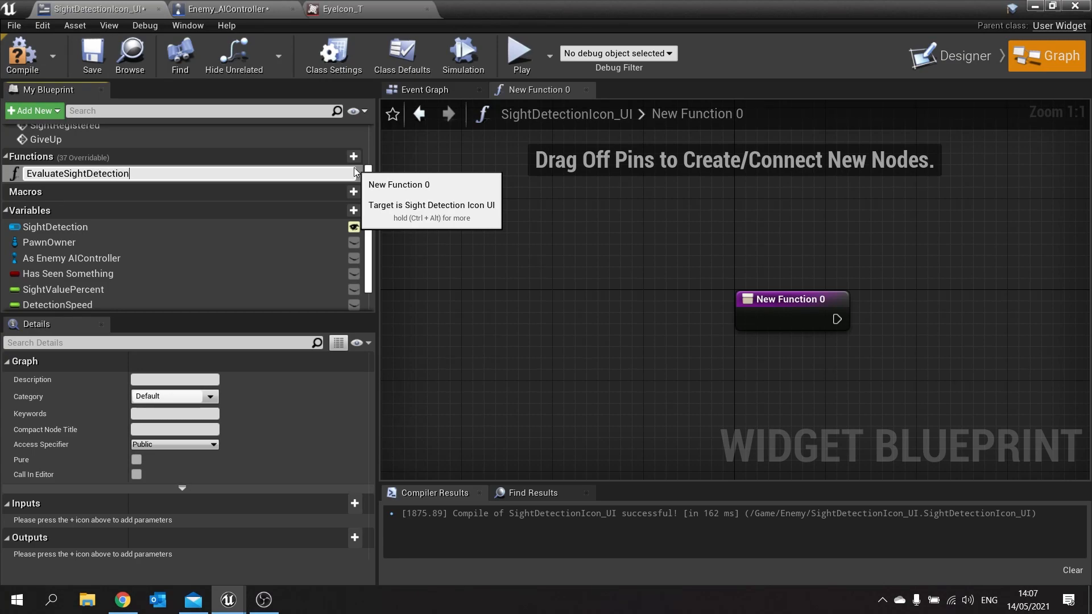
key(Return)
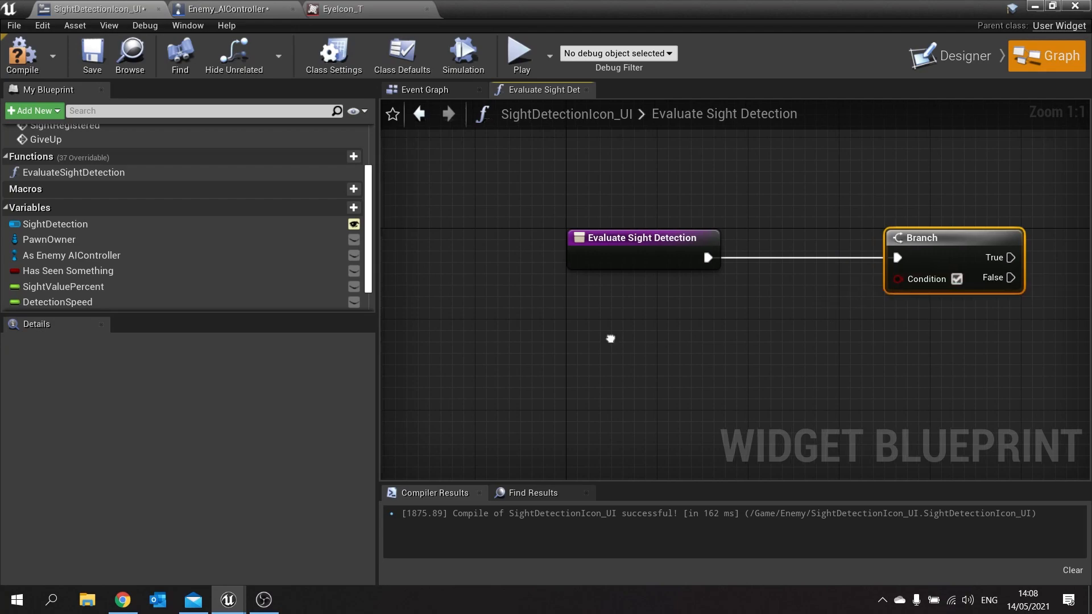
Step: Feed the Branch SightValuePercent <= 0.0 AND NOT HasSeenSomething, calling Give Up on True
click(62, 286)
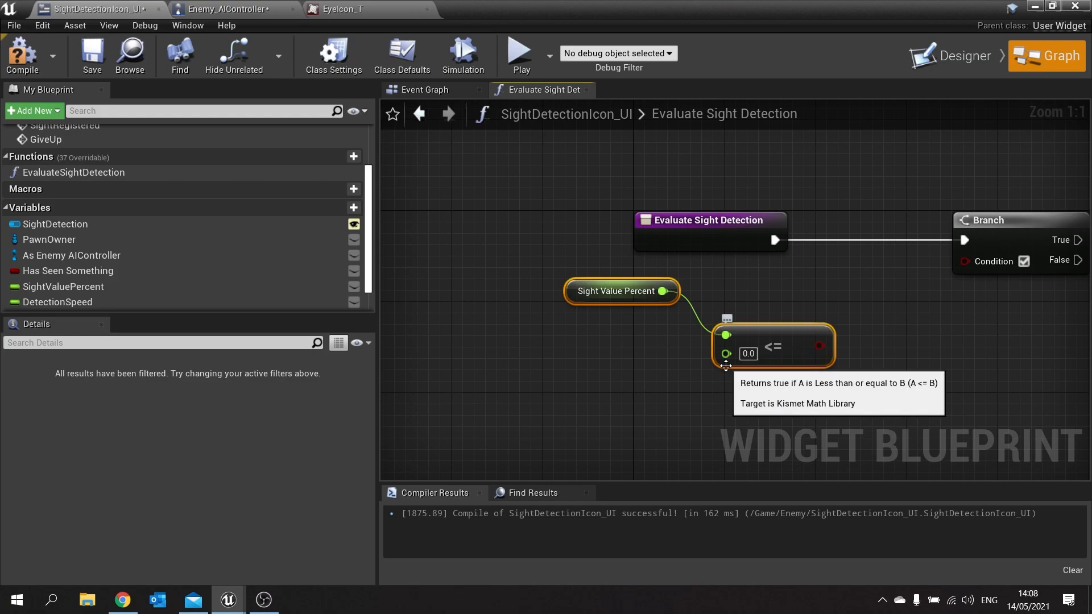
mouse_move(716, 357)
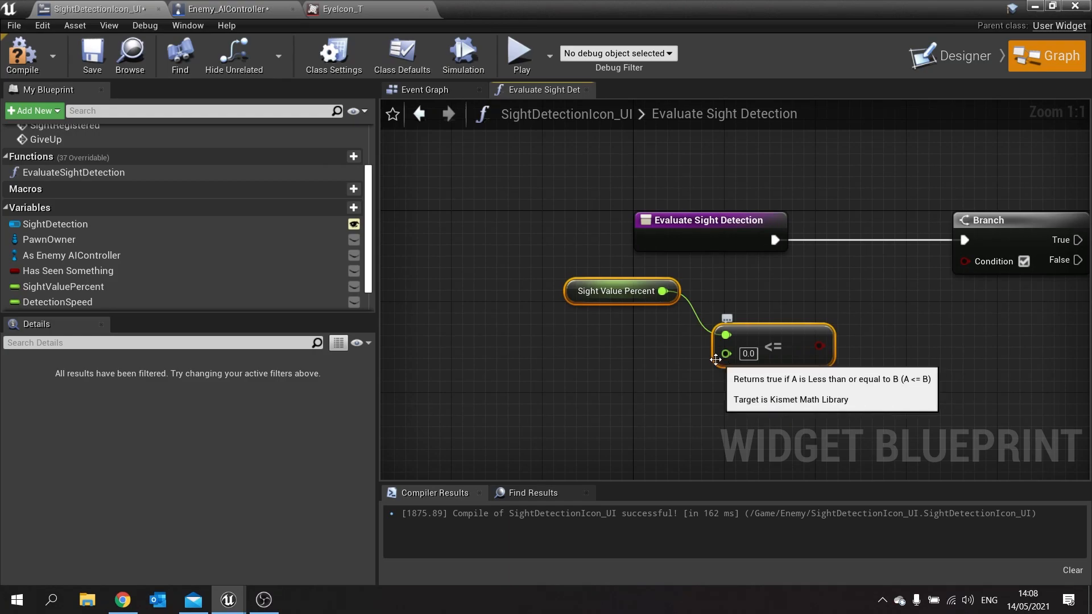
click(69, 270)
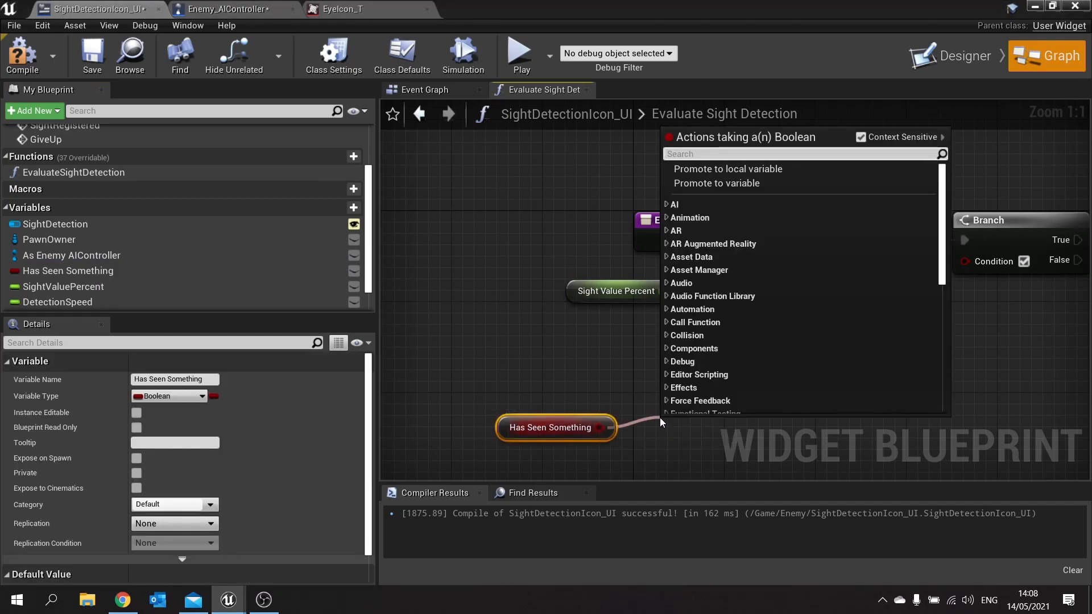
text(not)
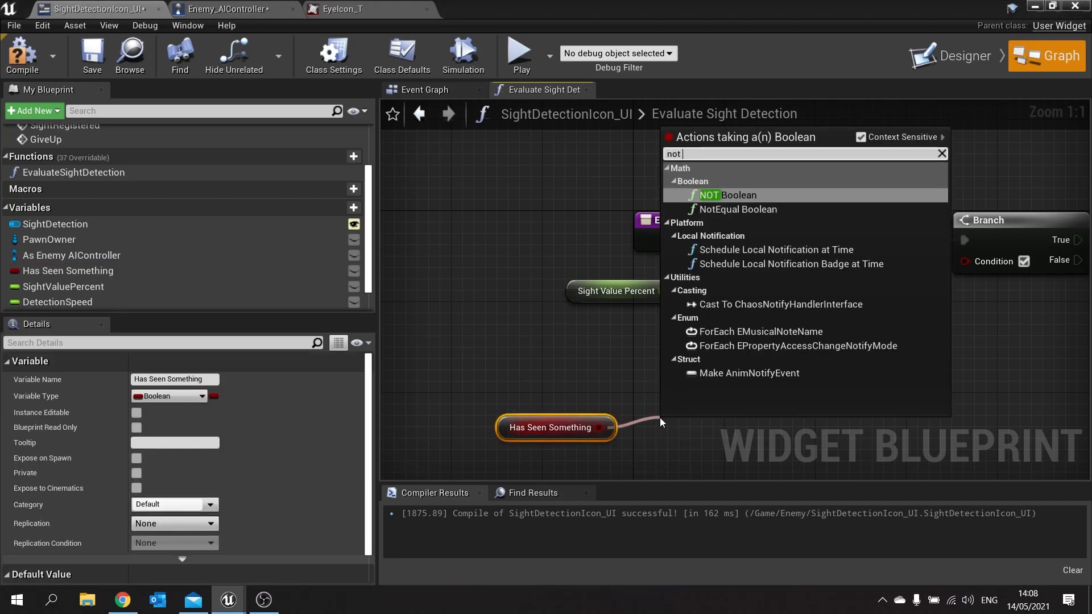
click(714, 195)
text(and)
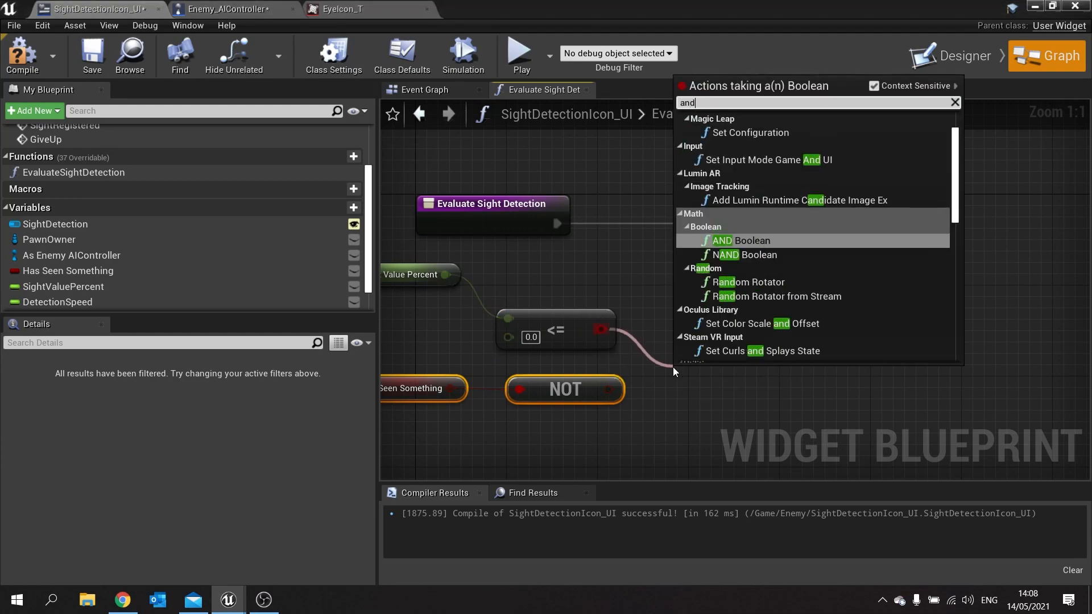
click(748, 240)
text(give)
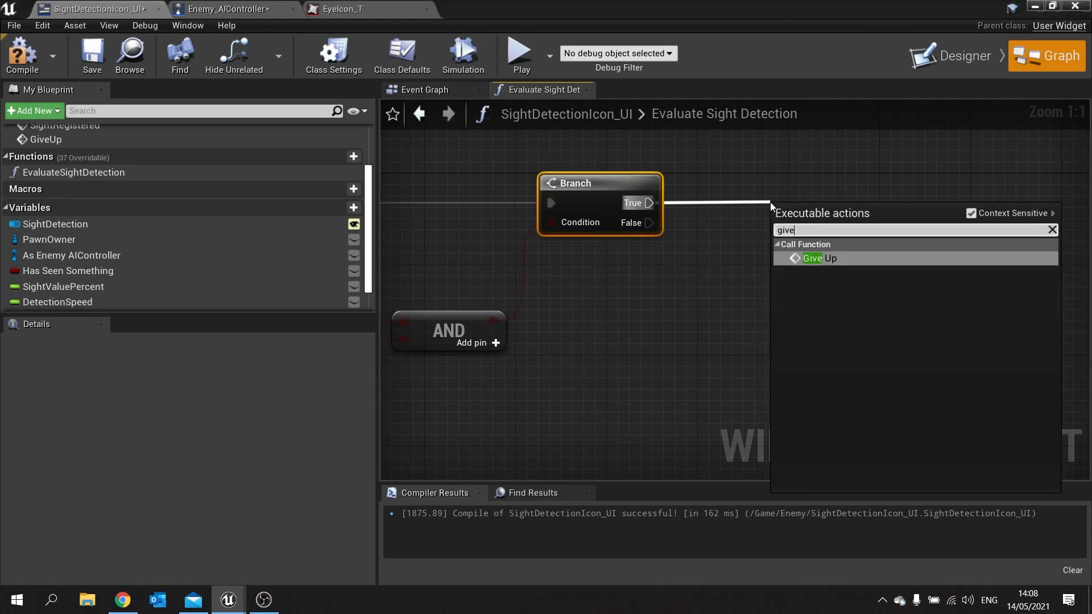
click(818, 258)
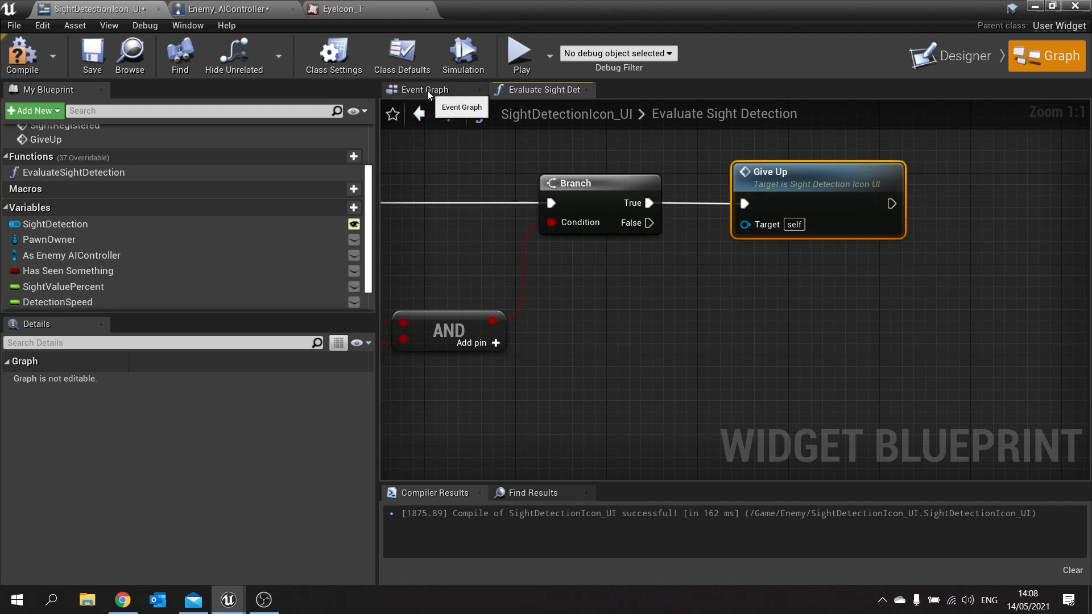
click(423, 90)
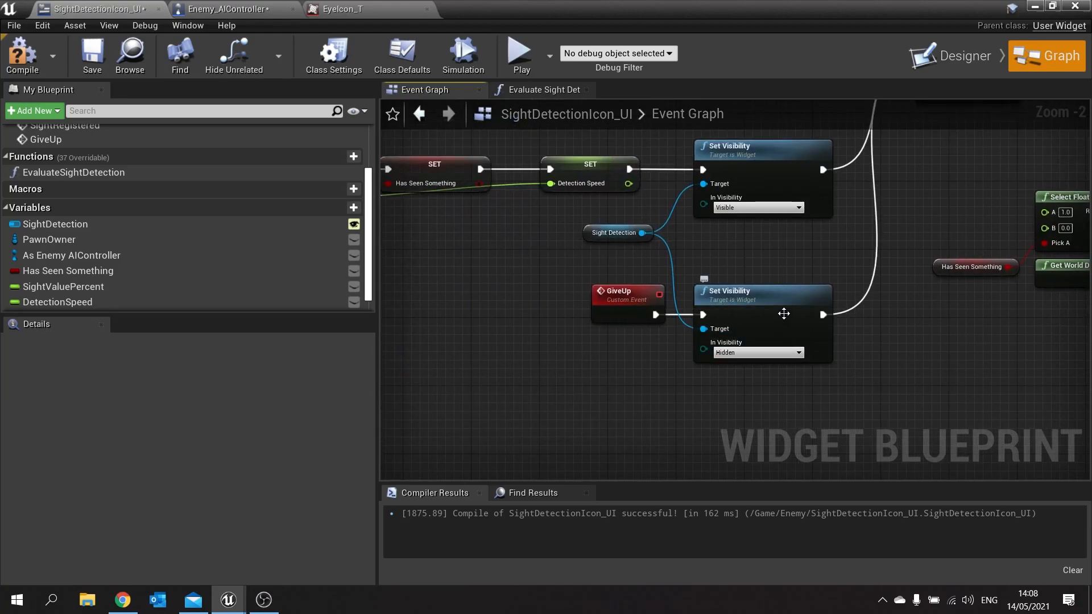
mouse_move(842, 310)
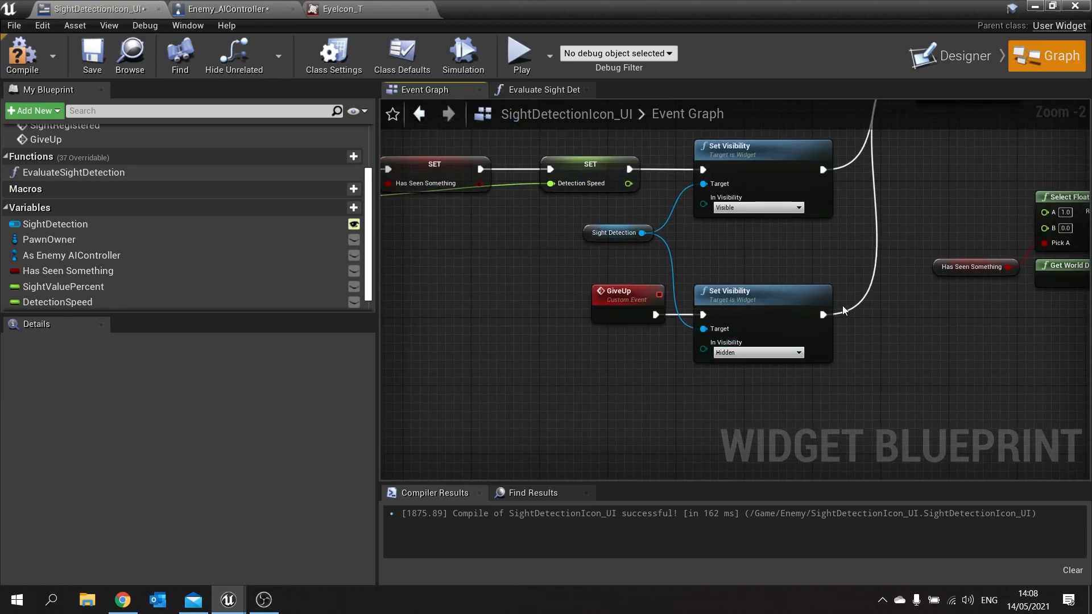
mouse_move(838, 292)
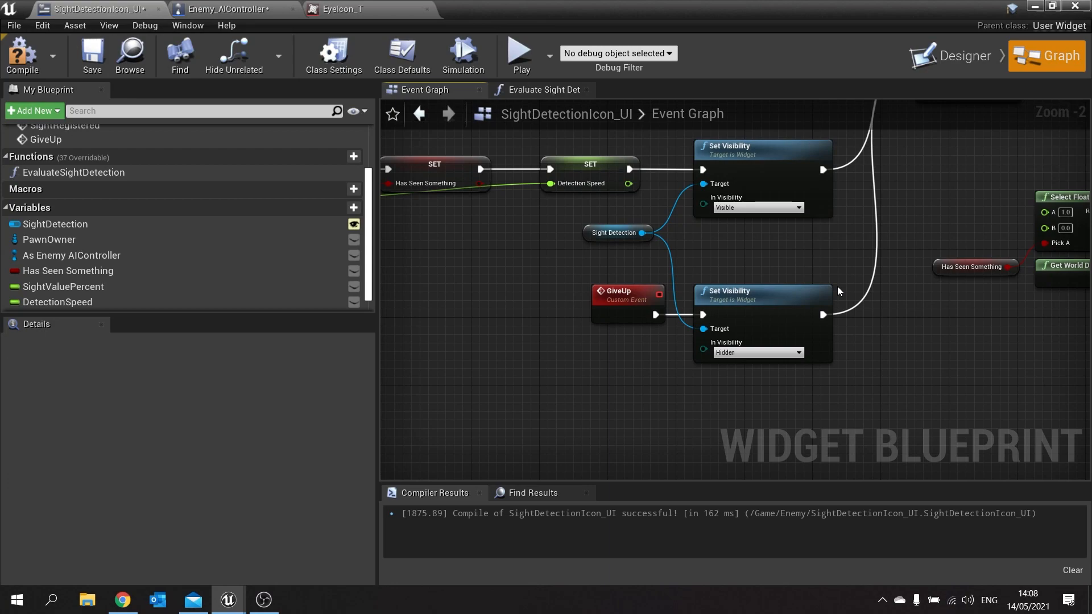
mouse_move(847, 313)
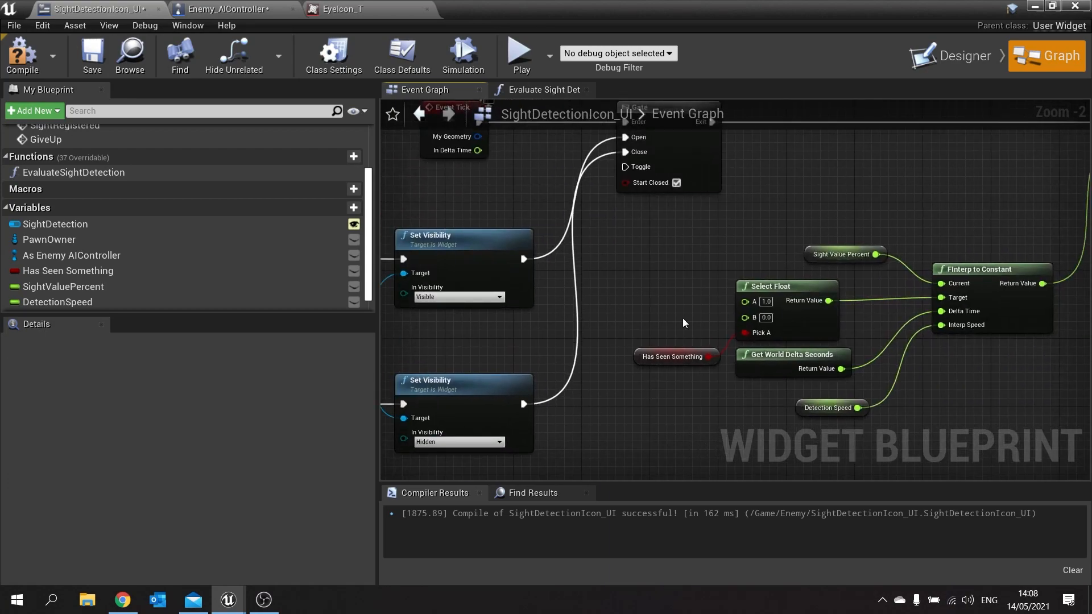
click(542, 89)
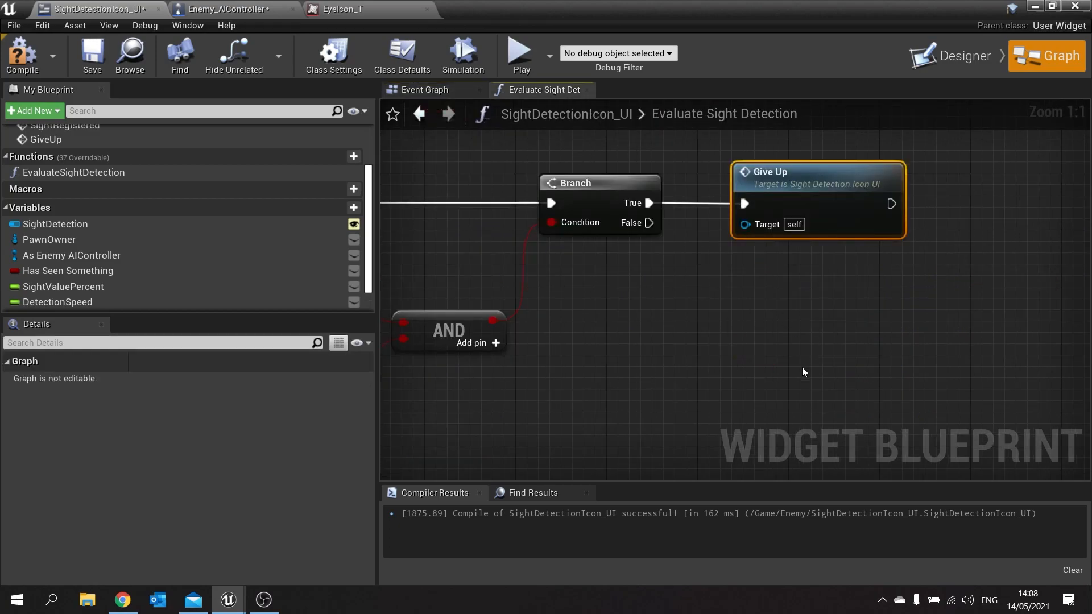
mouse_move(667, 338)
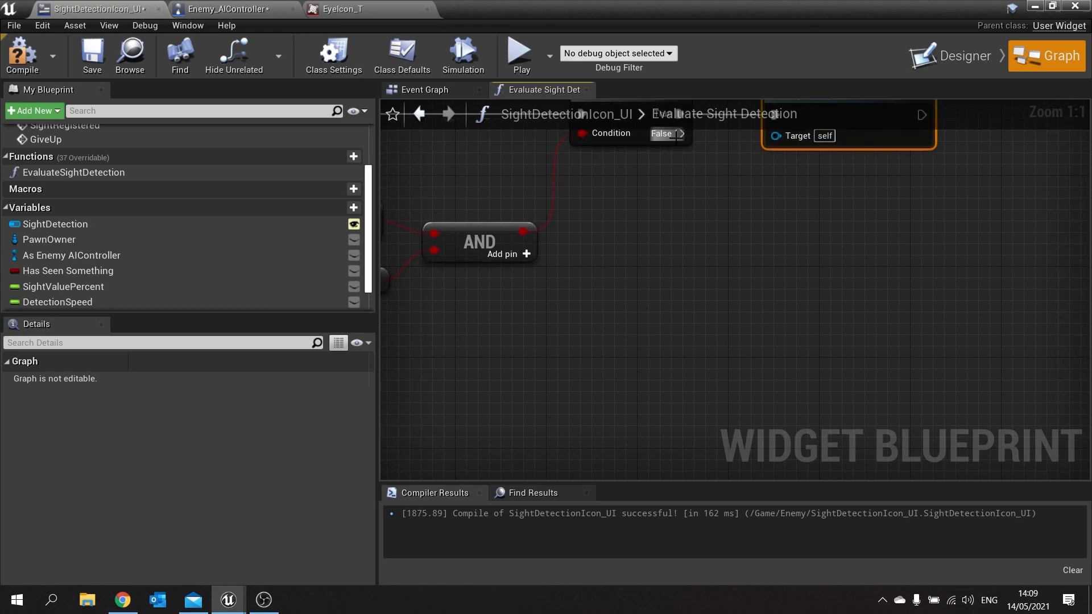
Step: Add a Sight Value Percent getter and a >= 1.0 comparison for the second Branch
text(sigh)
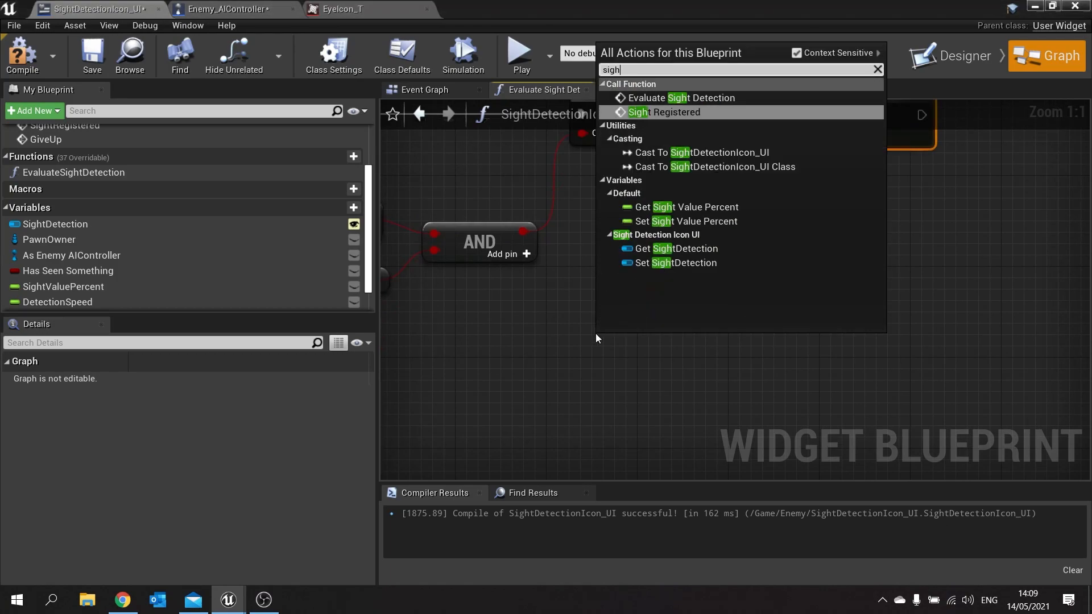
click(689, 207)
text(>)
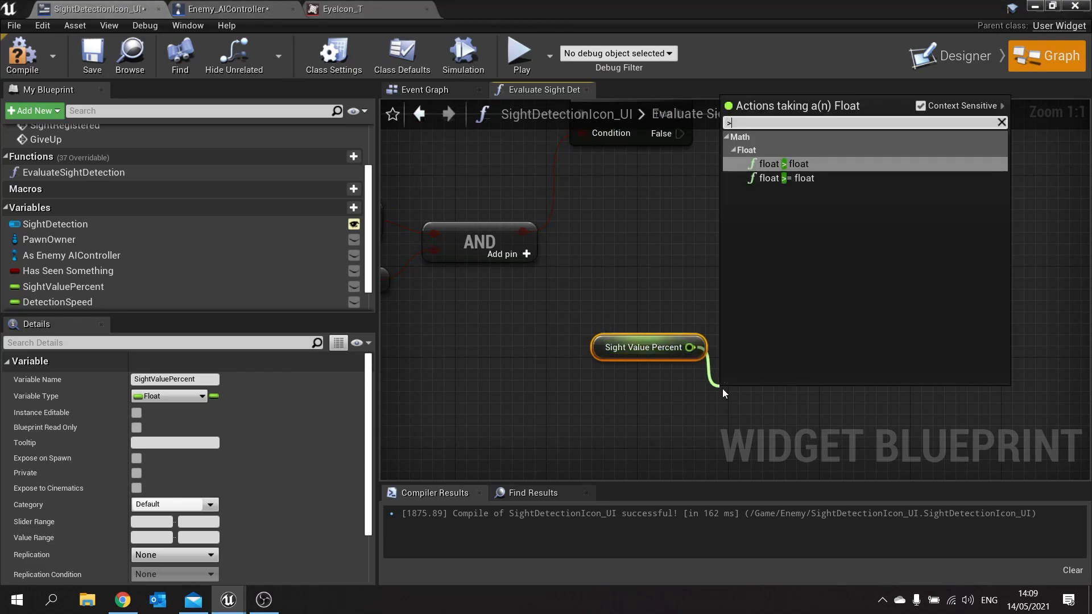
text(=4)
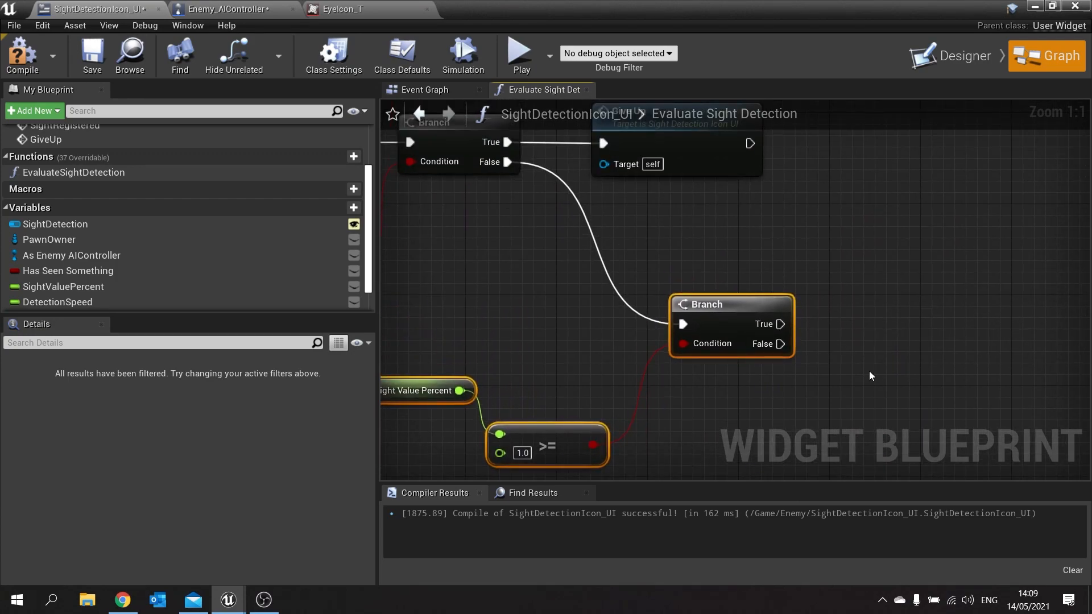
mouse_move(791, 309)
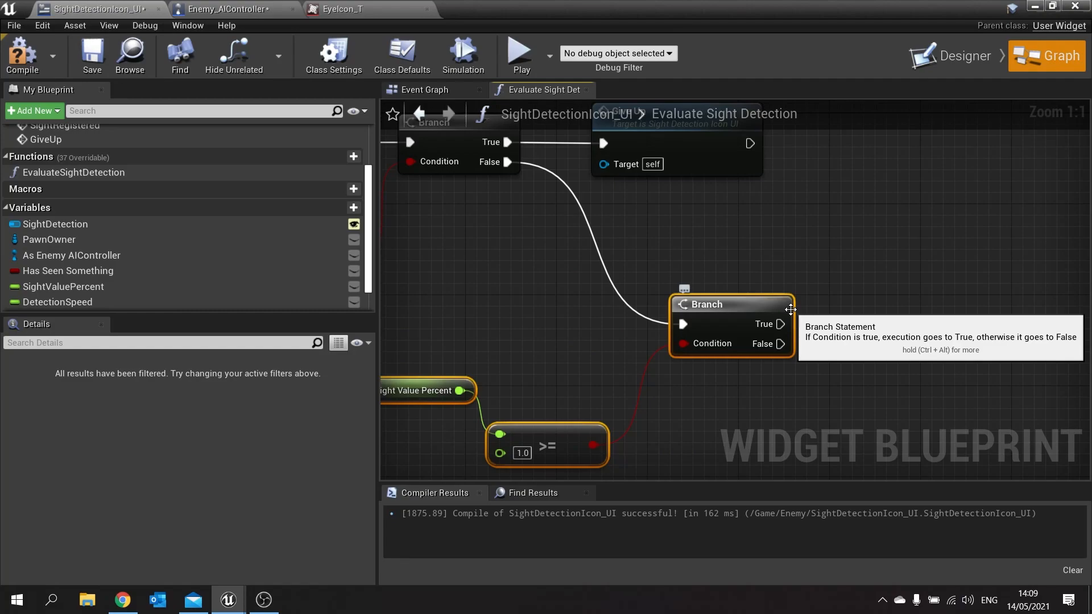
mouse_move(230, 13)
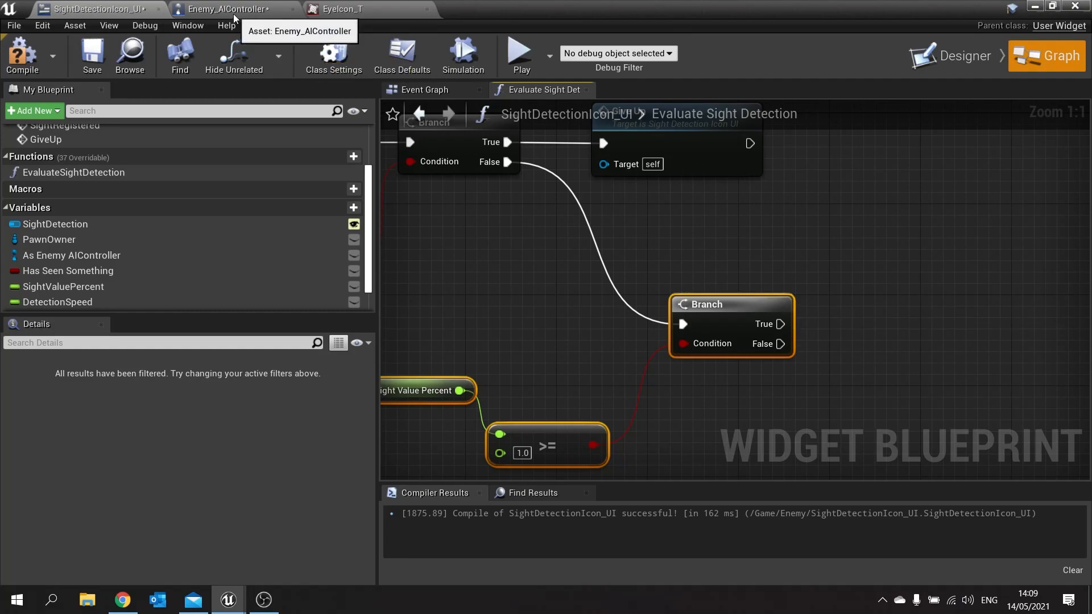
Step: Add a LostPlayer custom event to Enemy_AIController, compile, and return to the widget
click(227, 9)
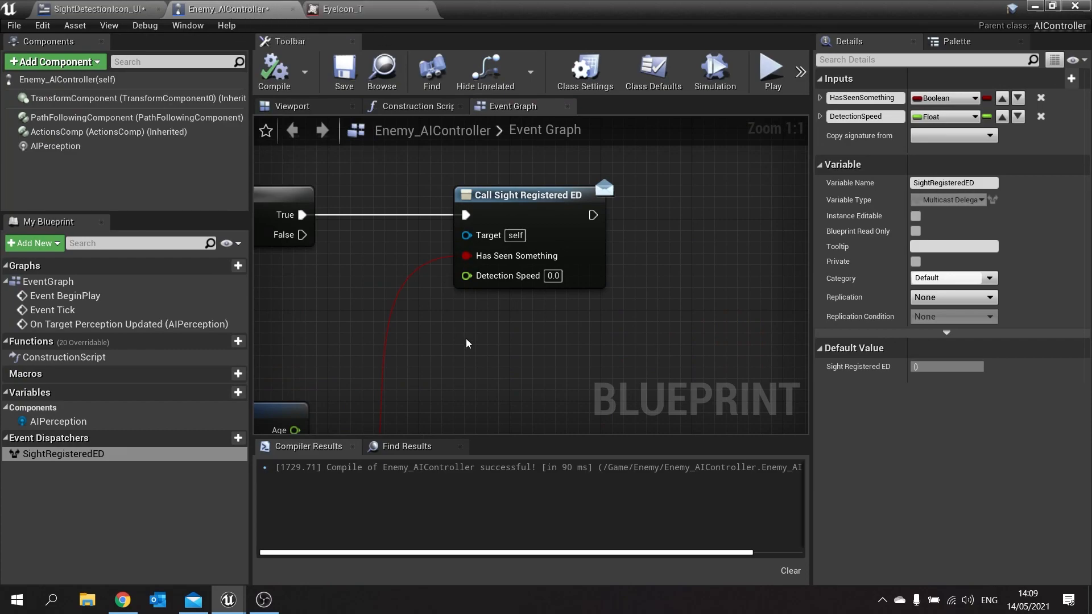
scroll(down, 3)
text(custom)
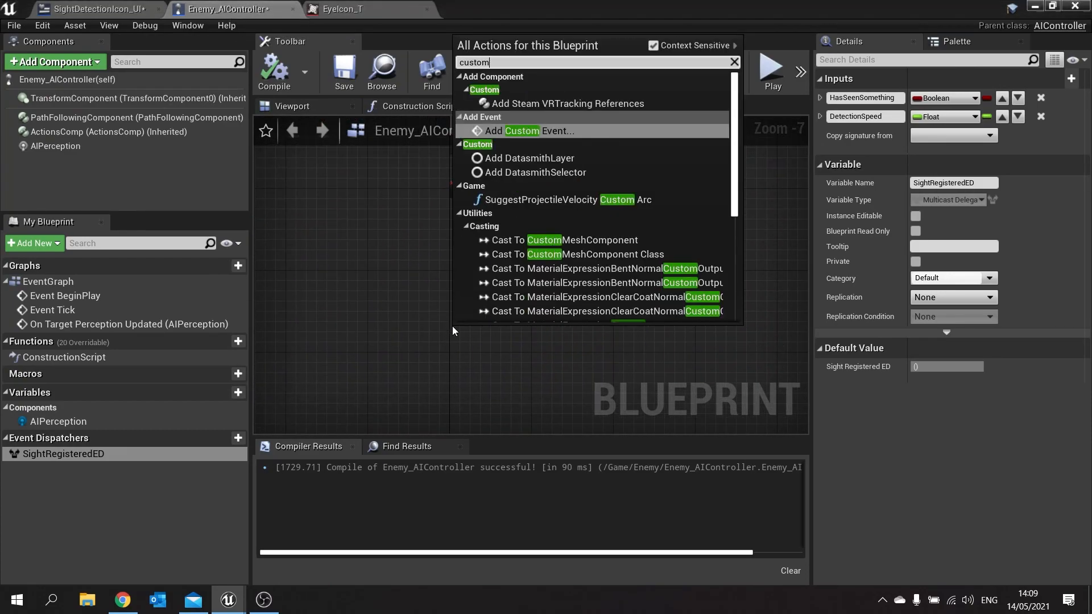
click(531, 131)
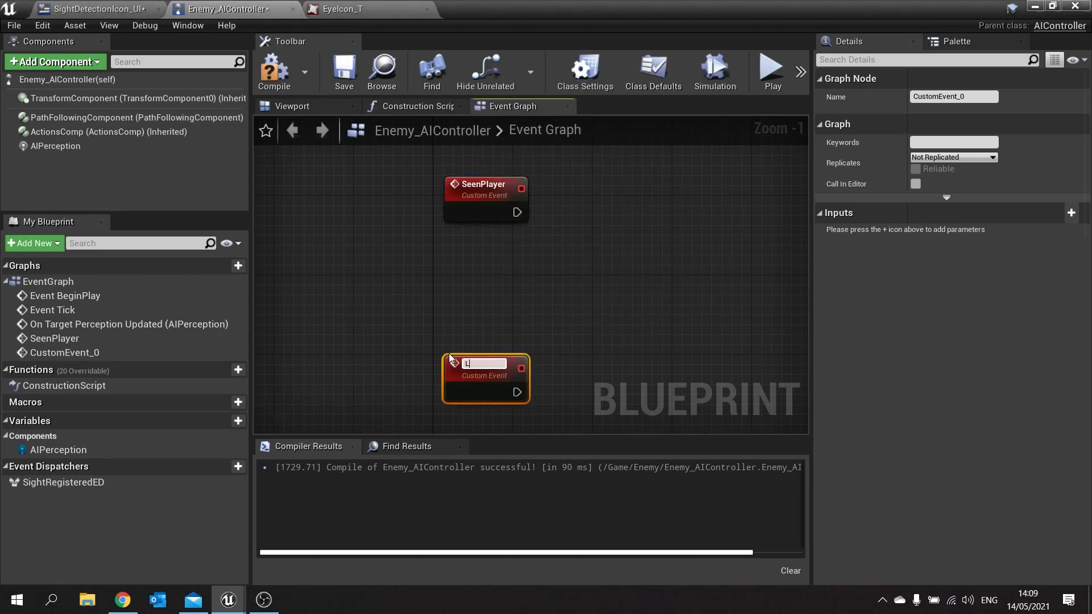
text(LostPlayer)
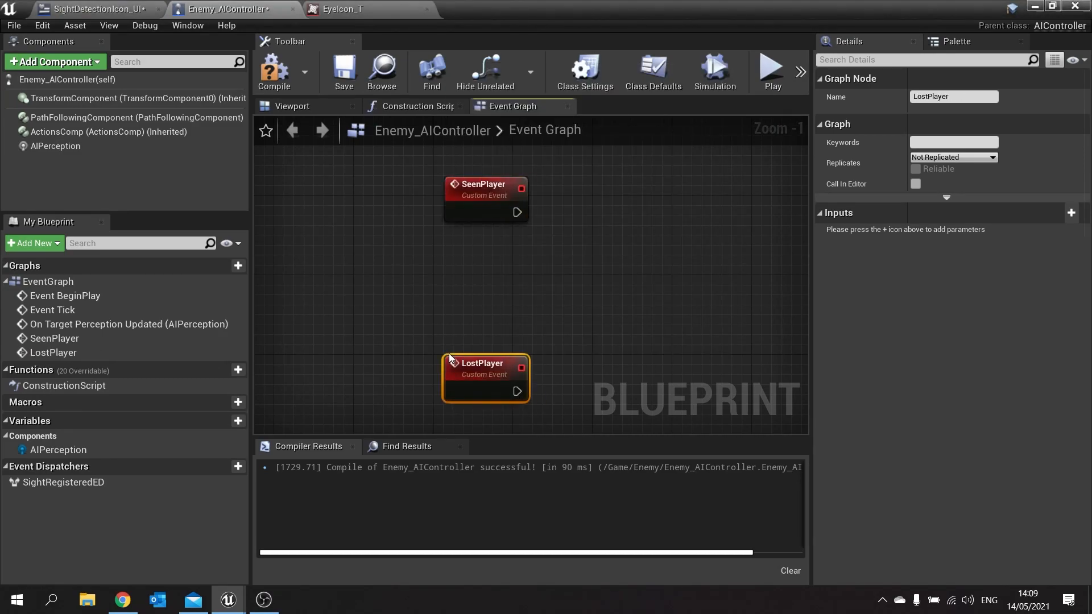
mouse_move(274, 71)
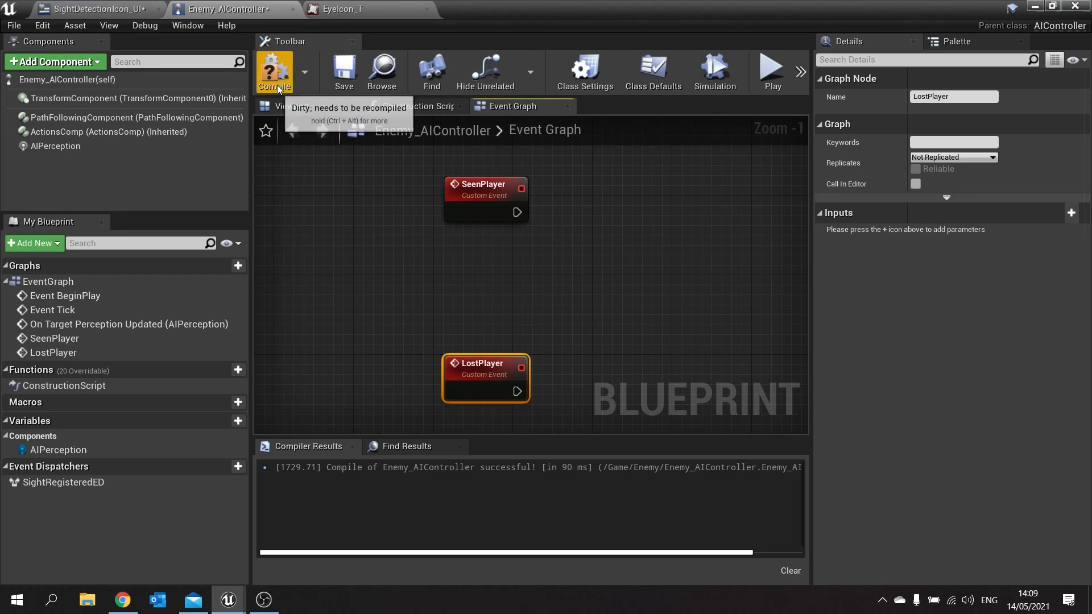
click(274, 72)
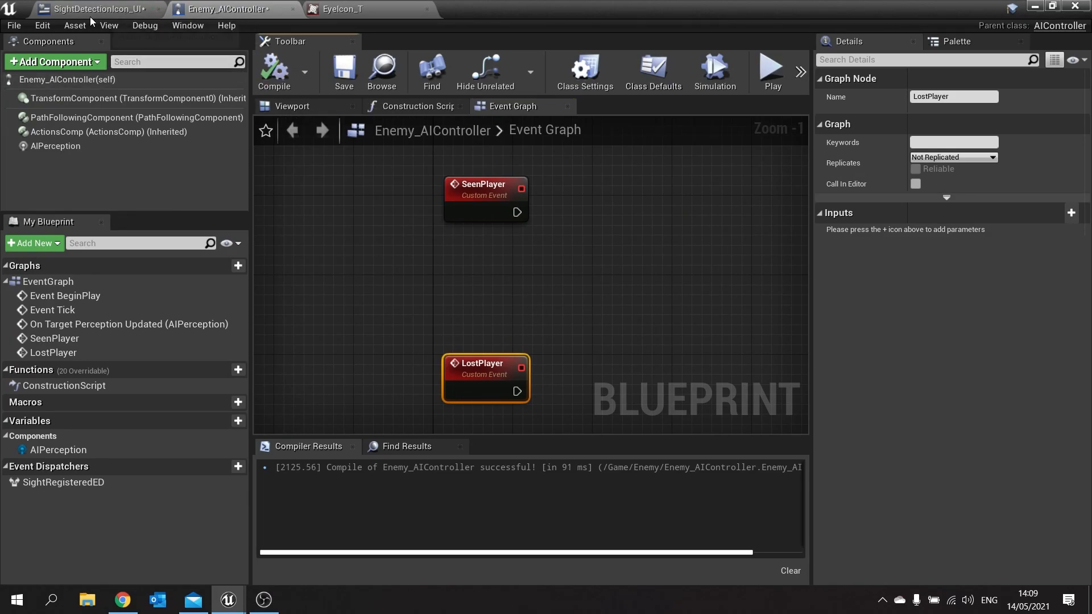
click(94, 9)
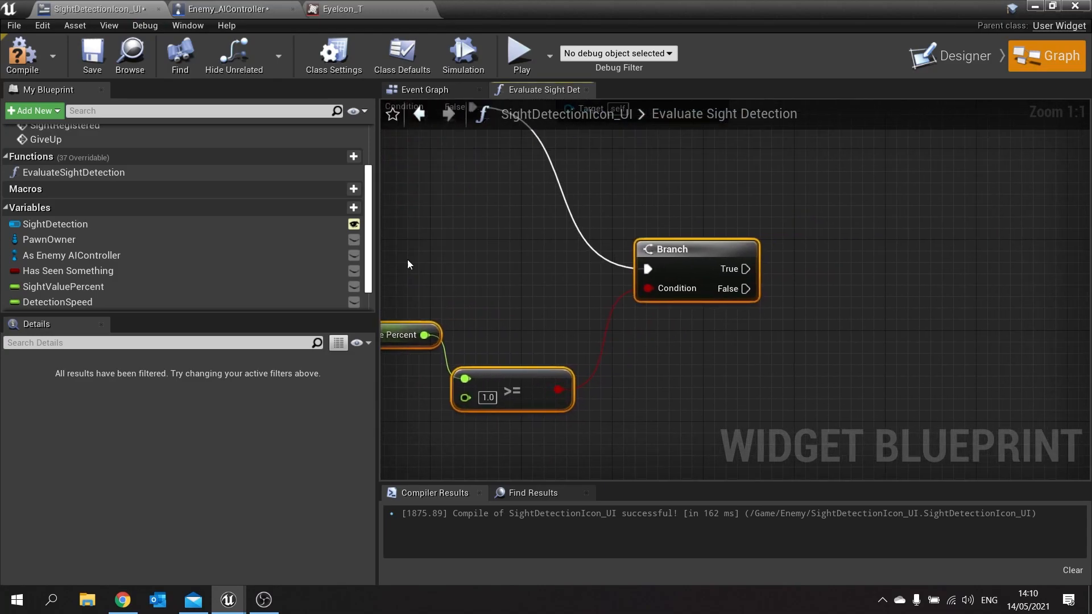
Step: From the As Enemy AIController reference, add Seen Player and Lost Player call nodes
click(71, 255)
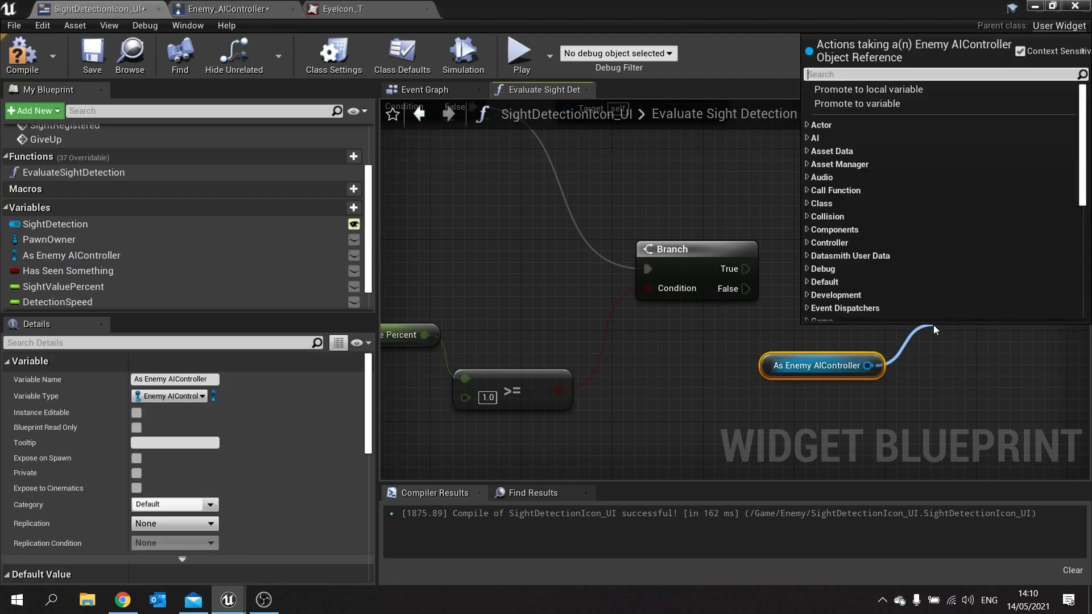
text(seen pla)
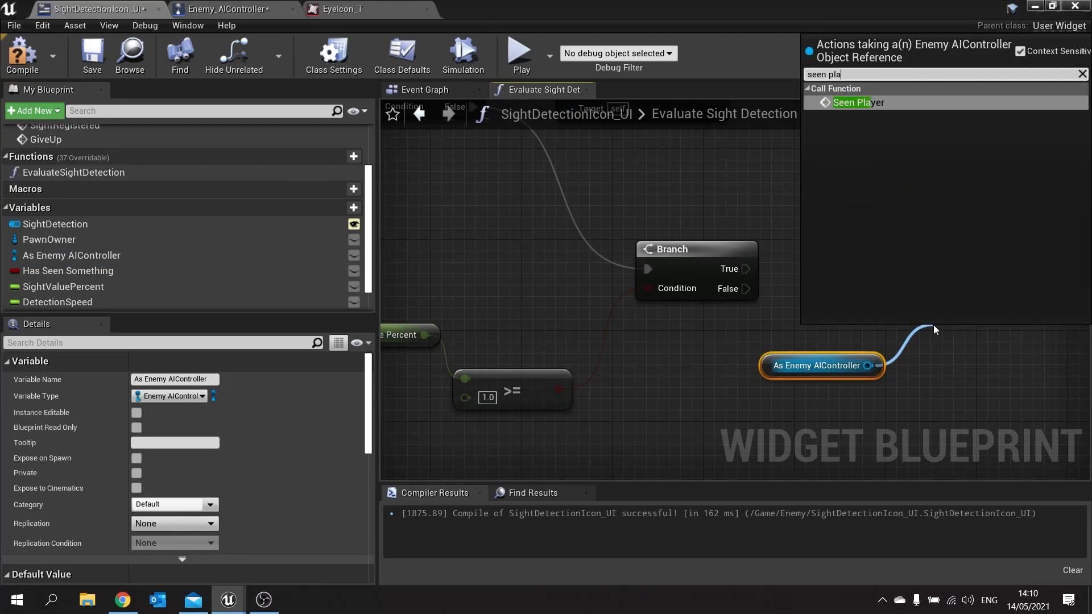
click(858, 102)
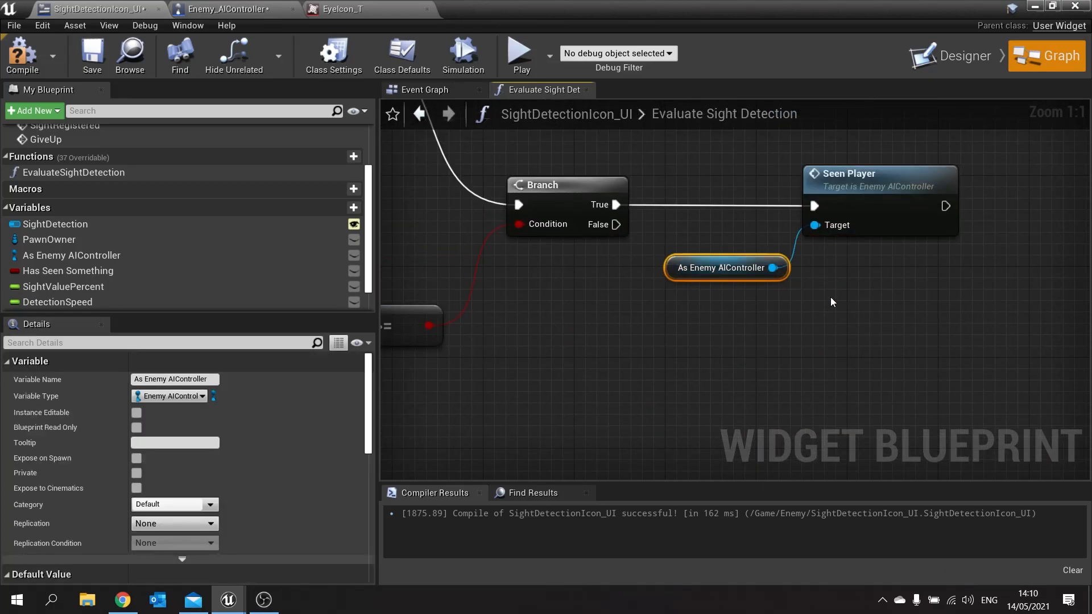
mouse_move(841, 294)
text(lost)
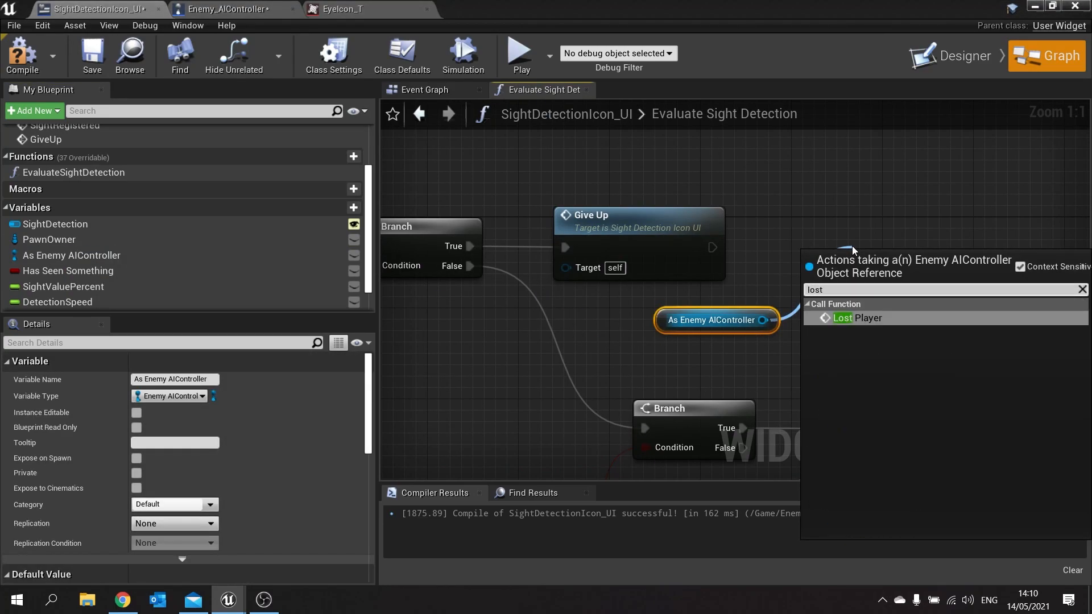
click(856, 317)
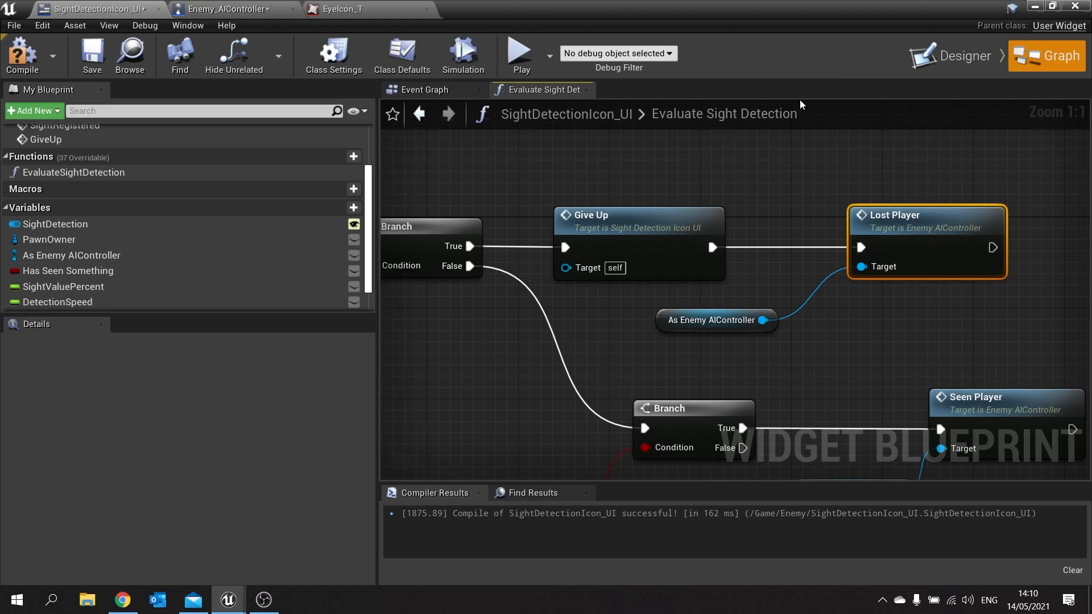
Step: In the widget Event Graph, call Evaluate Sight Detection after SET Detection Speed
scroll(down, 3)
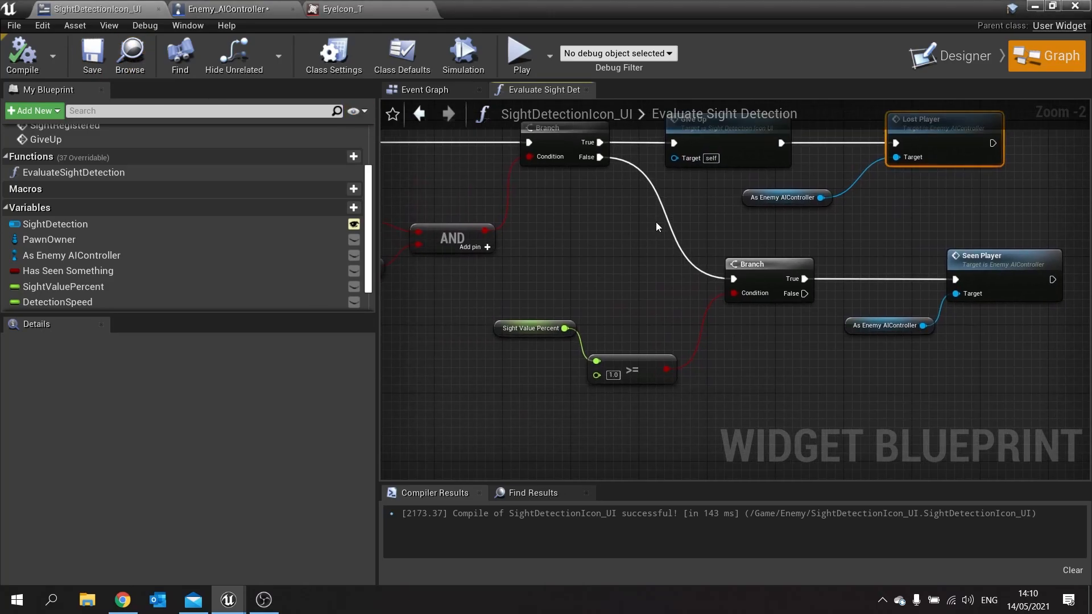
click(425, 89)
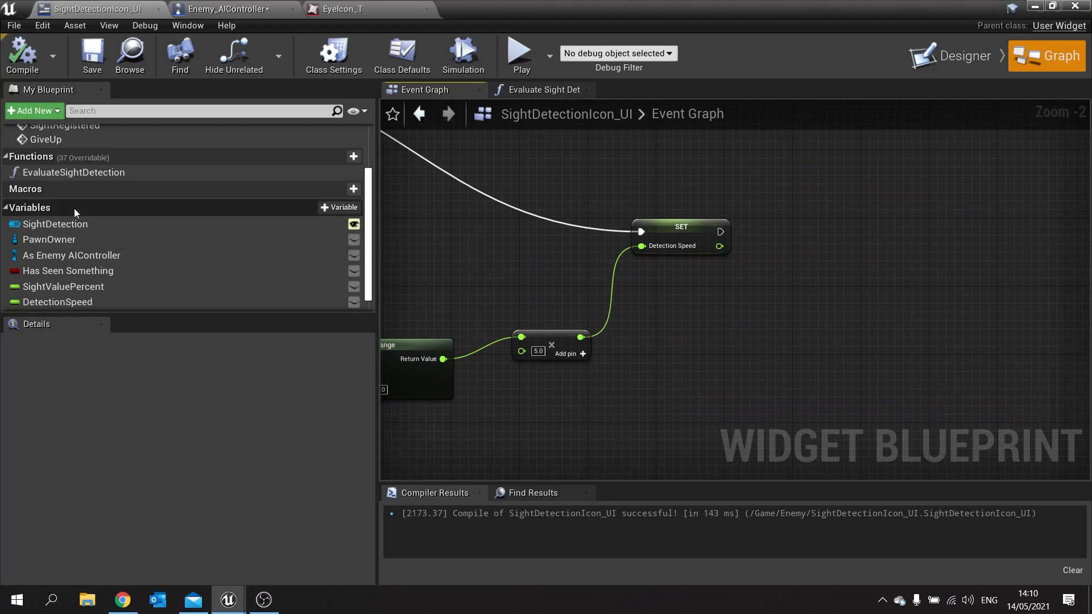
click(72, 172)
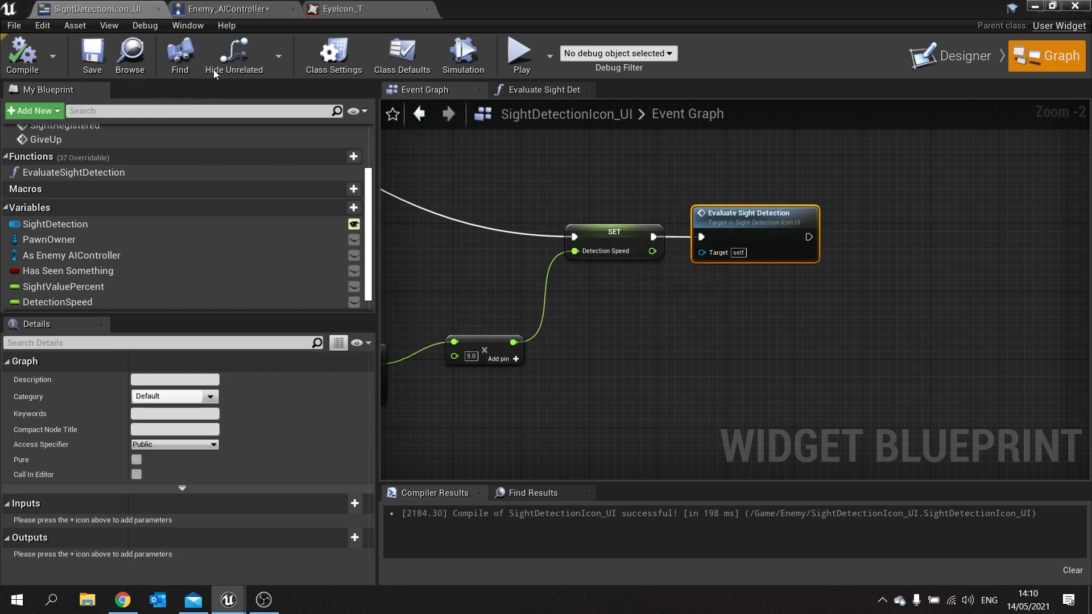
click(222, 8)
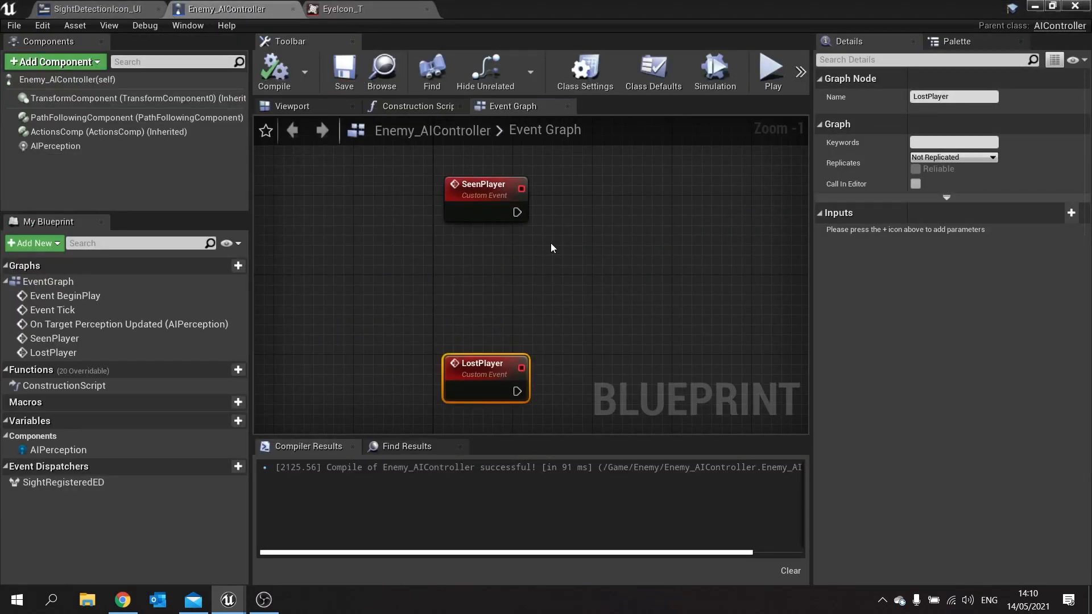
click(581, 327)
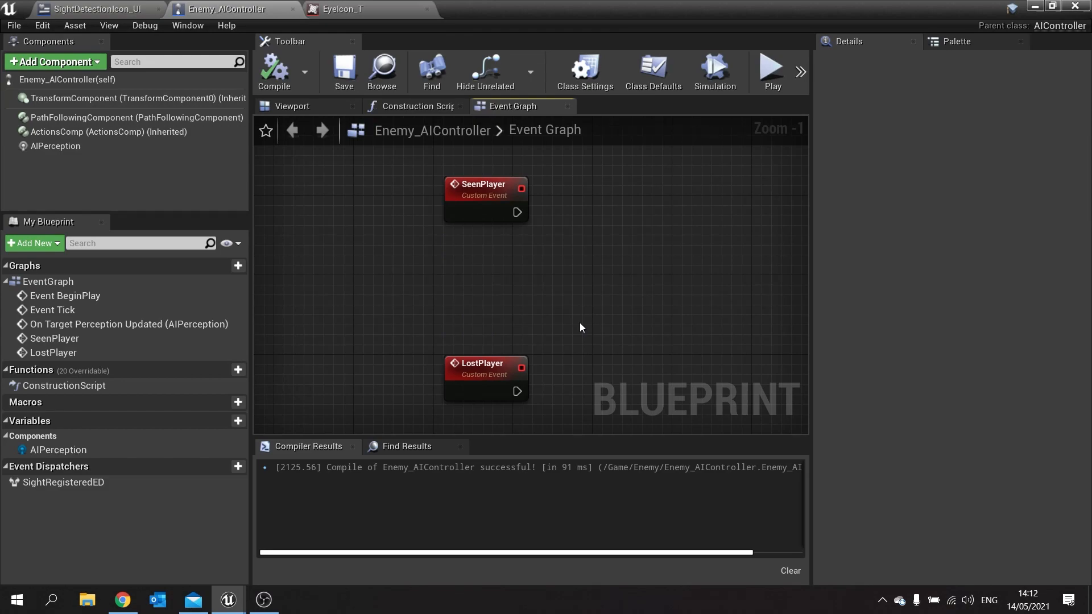
mouse_move(529, 273)
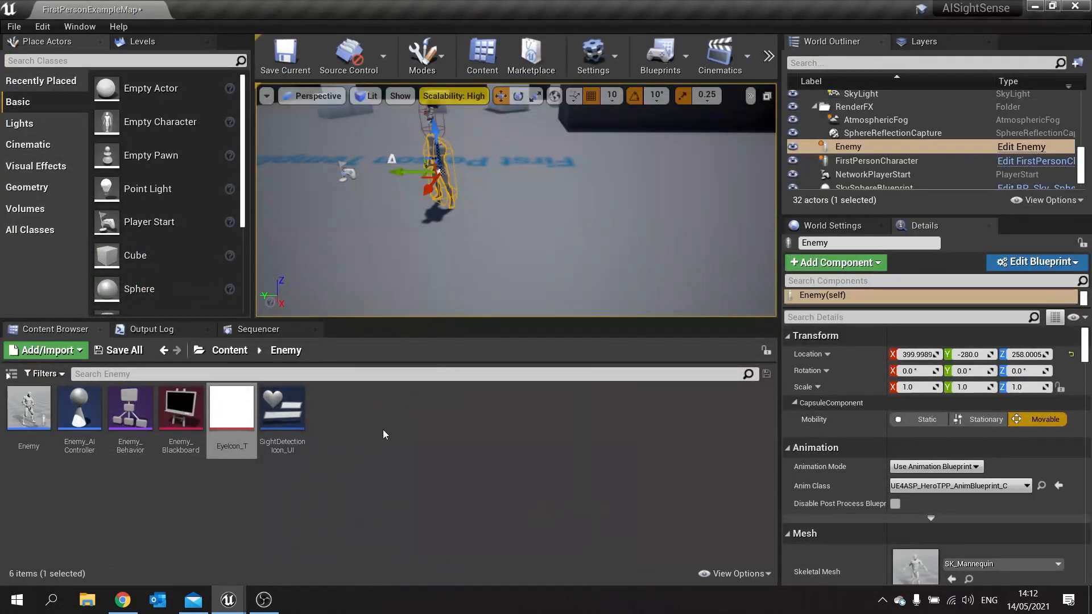
Step: Create a CurveFloat asset from Miscellaneous > Curve in the Enemy folder
right_click(383, 434)
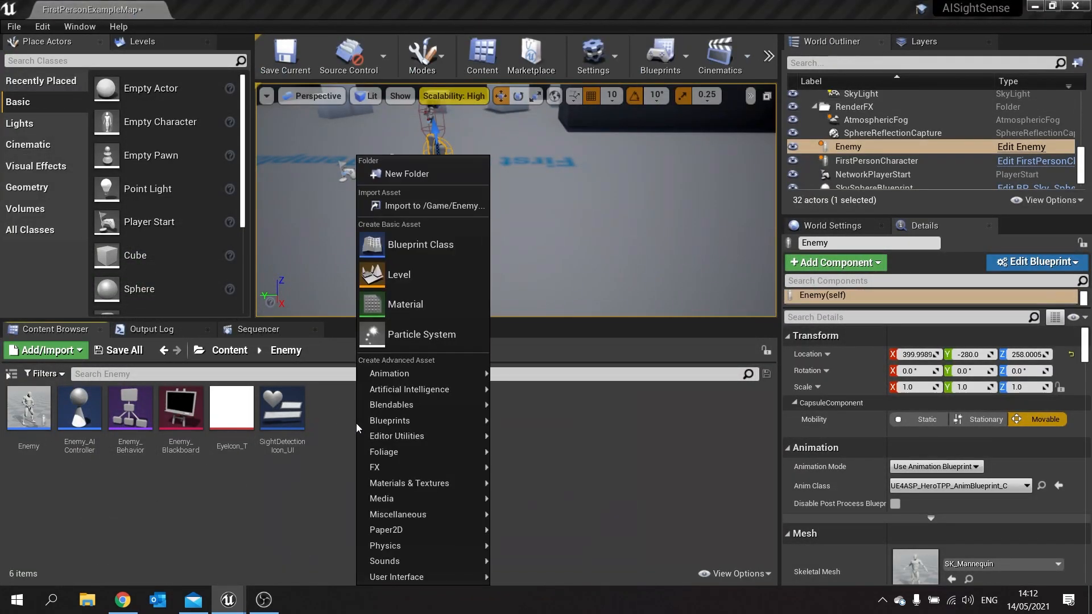
mouse_move(397, 514)
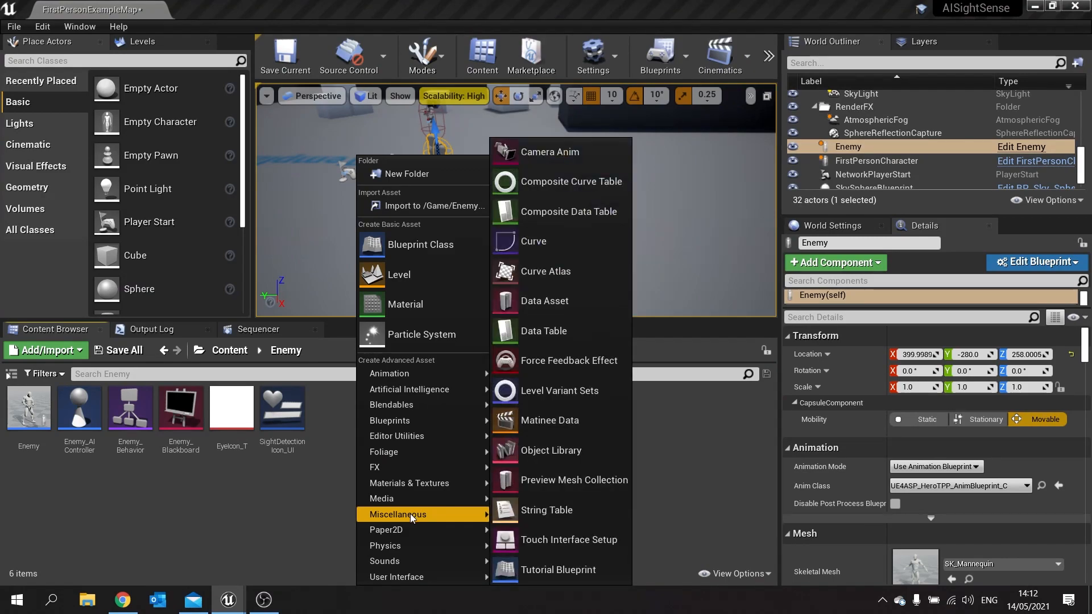
click(532, 241)
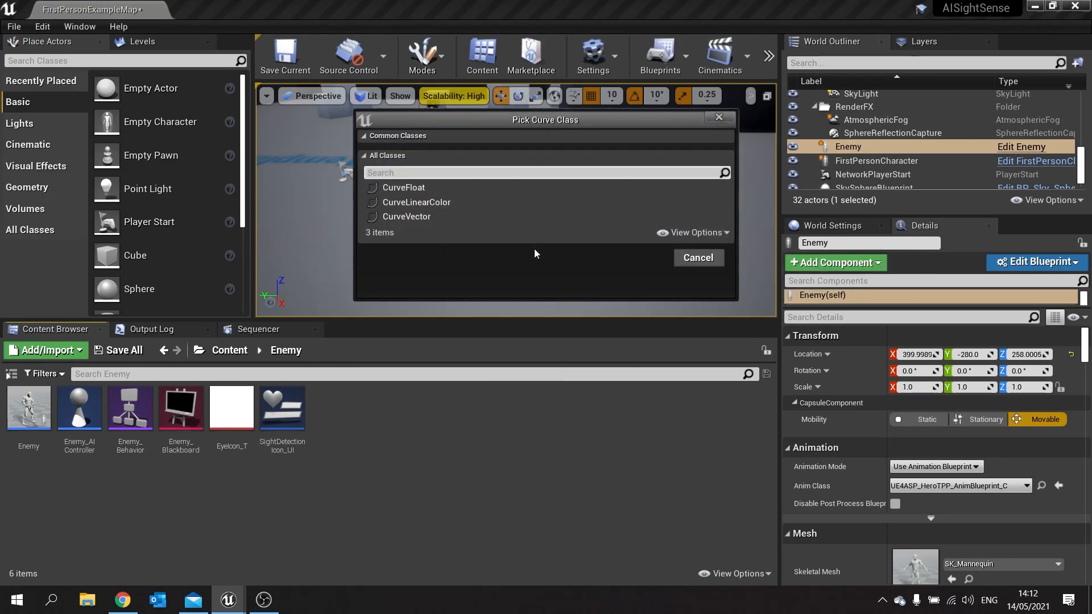
click(402, 187)
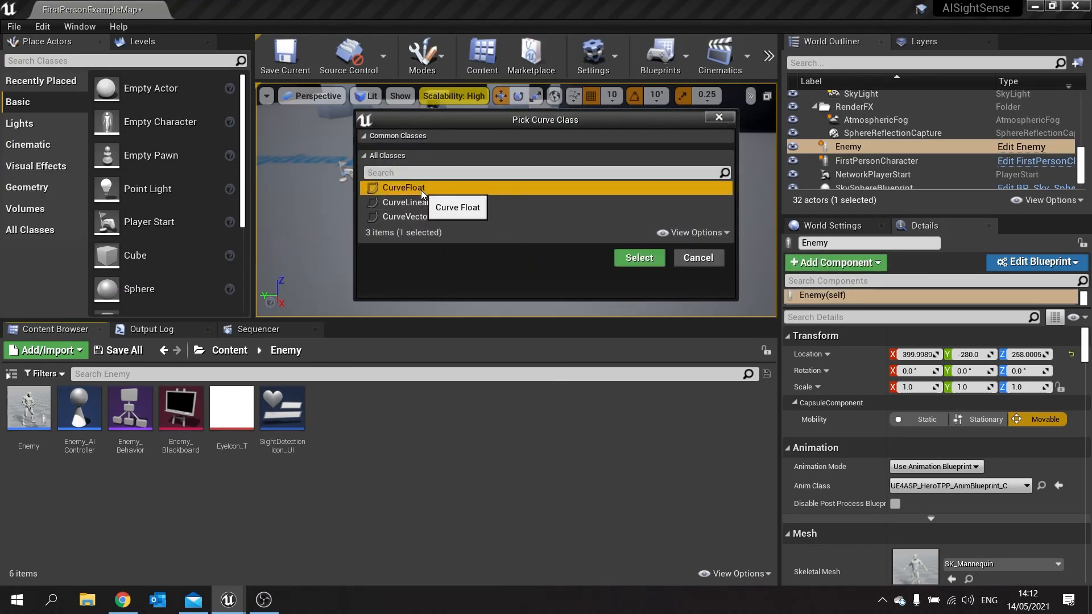
click(637, 257)
text(SightCurve)
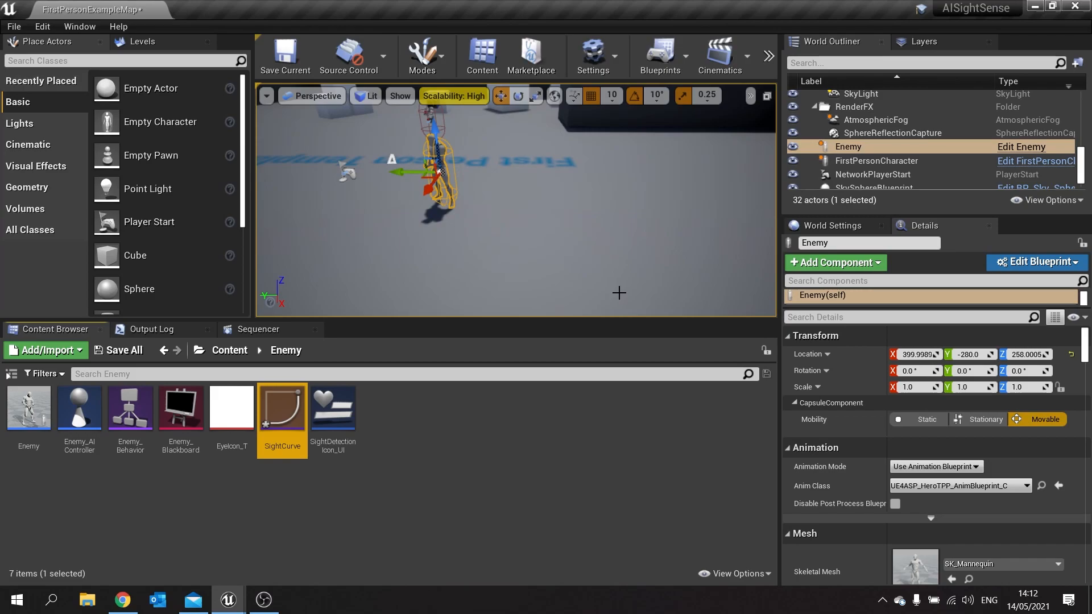
Step: Open SightCurve in the curve editor and add a first key to the flat curve
double_click(282, 407)
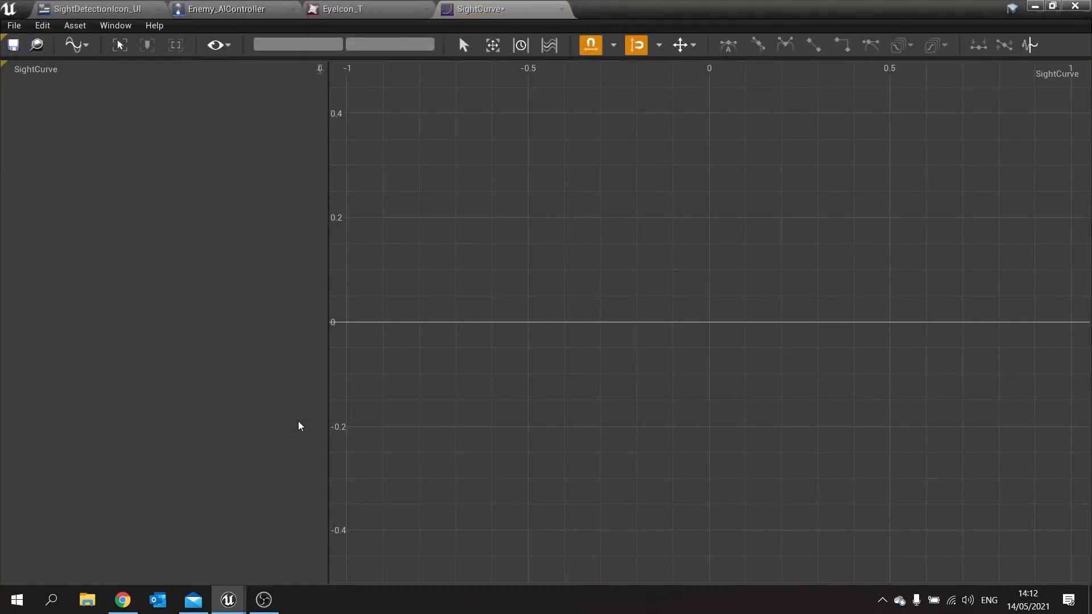
mouse_move(293, 407)
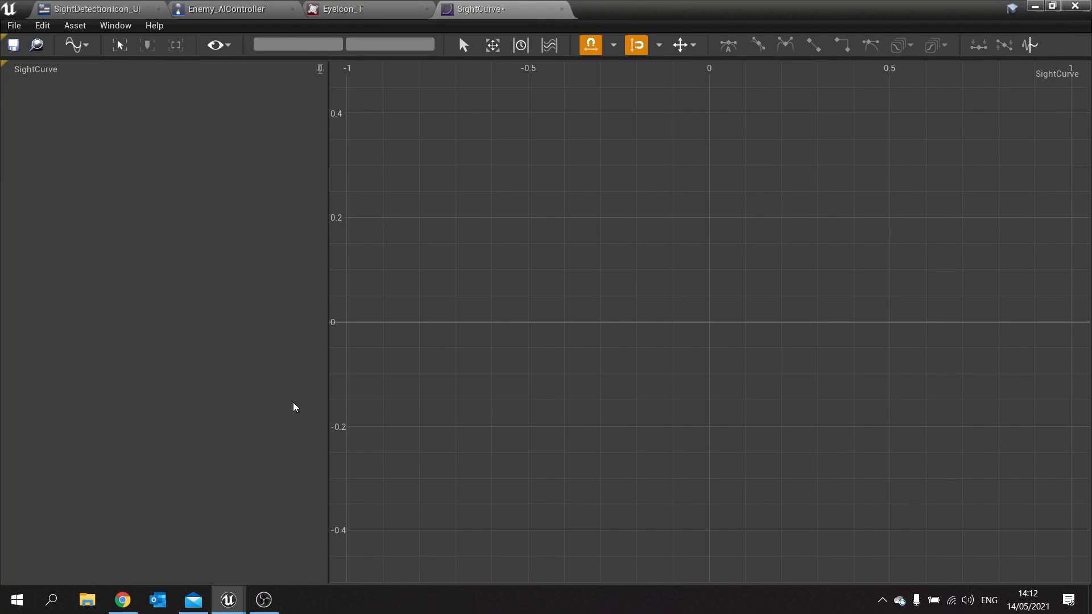
mouse_move(38, 83)
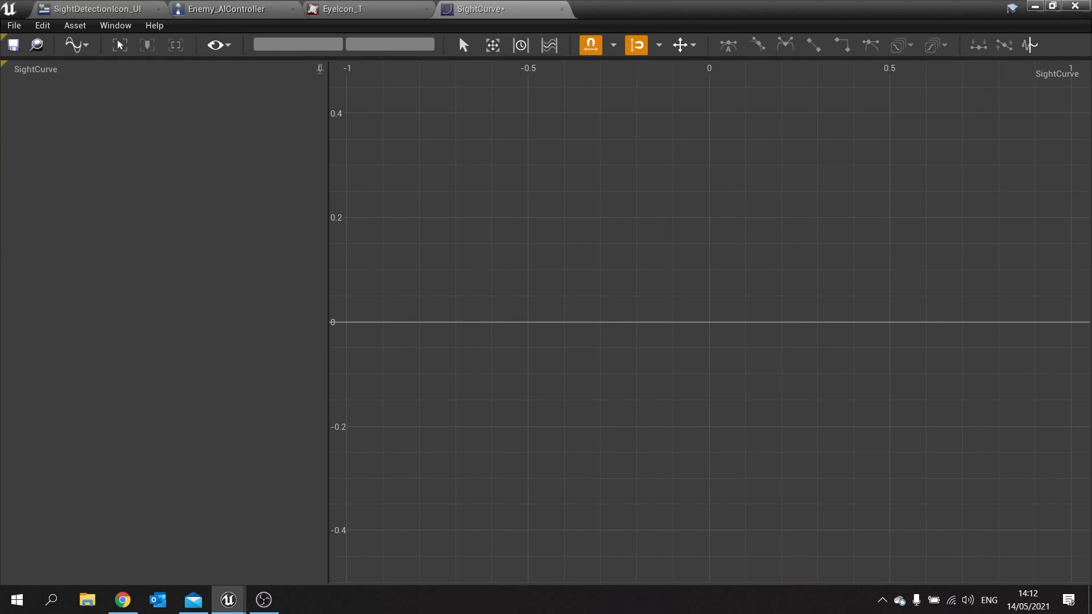
mouse_move(386, 318)
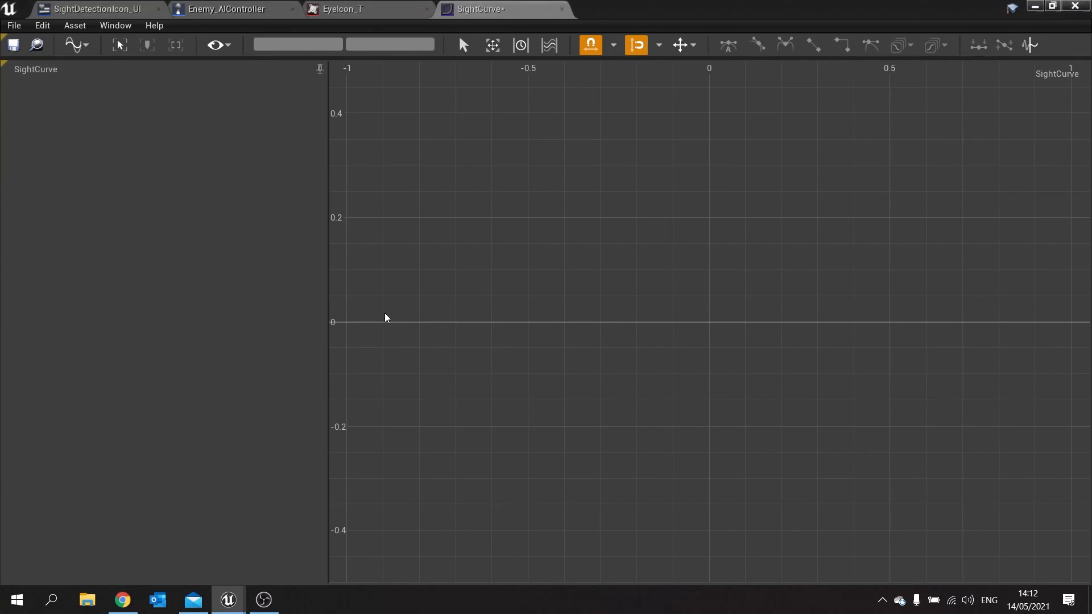
mouse_move(350, 328)
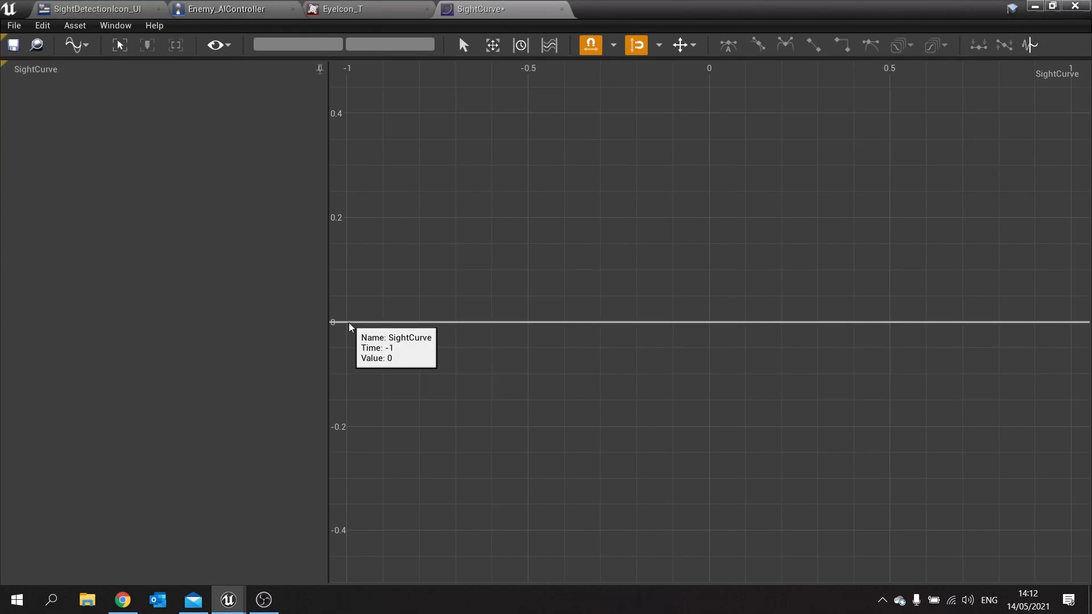
right_click(350, 326)
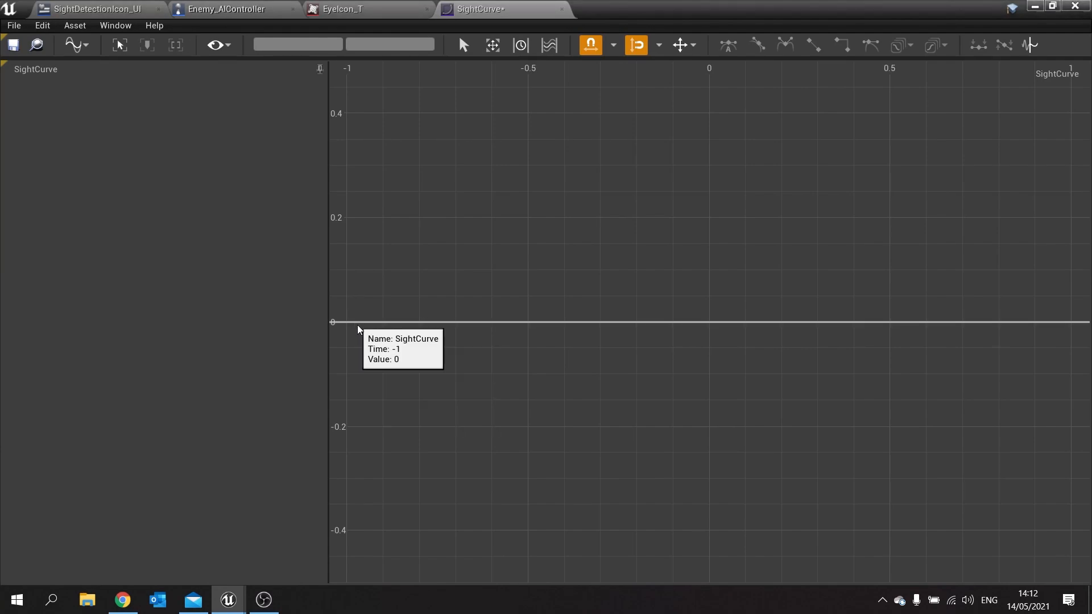
mouse_move(357, 323)
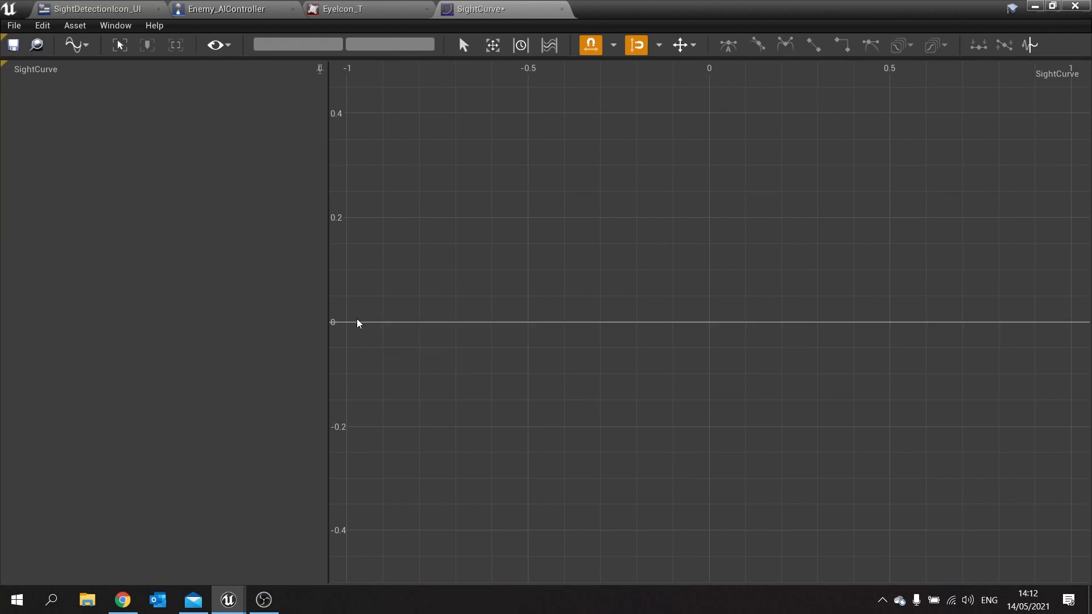
click(347, 322)
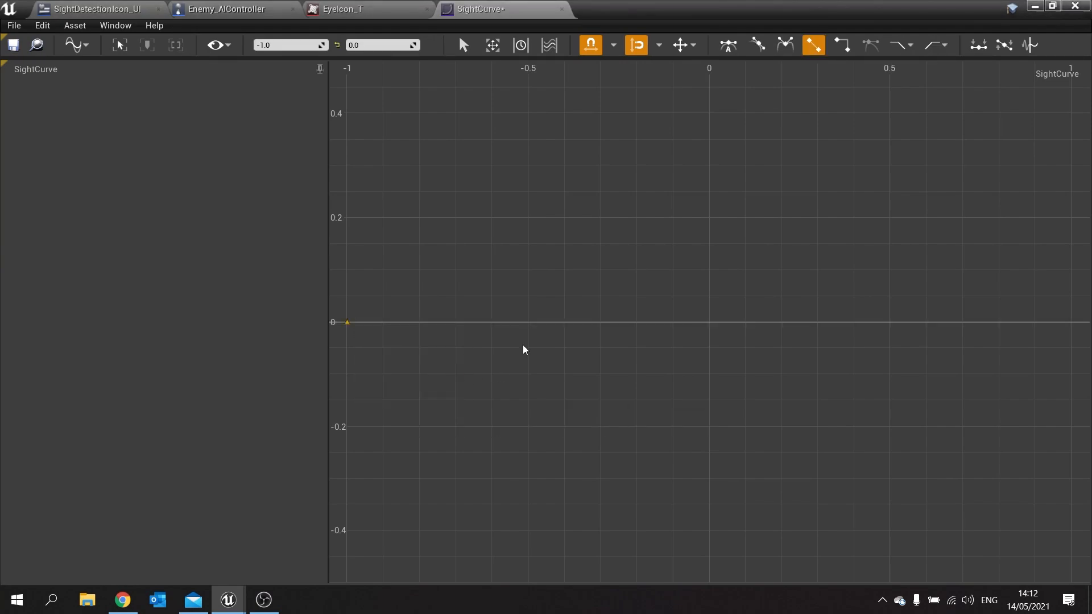
mouse_move(348, 322)
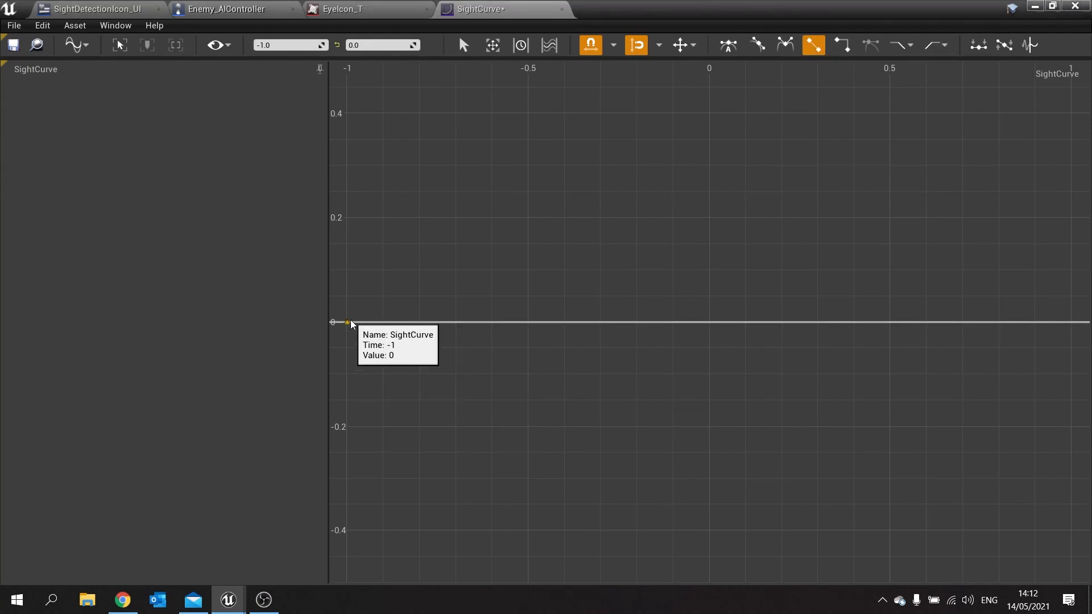
mouse_move(345, 328)
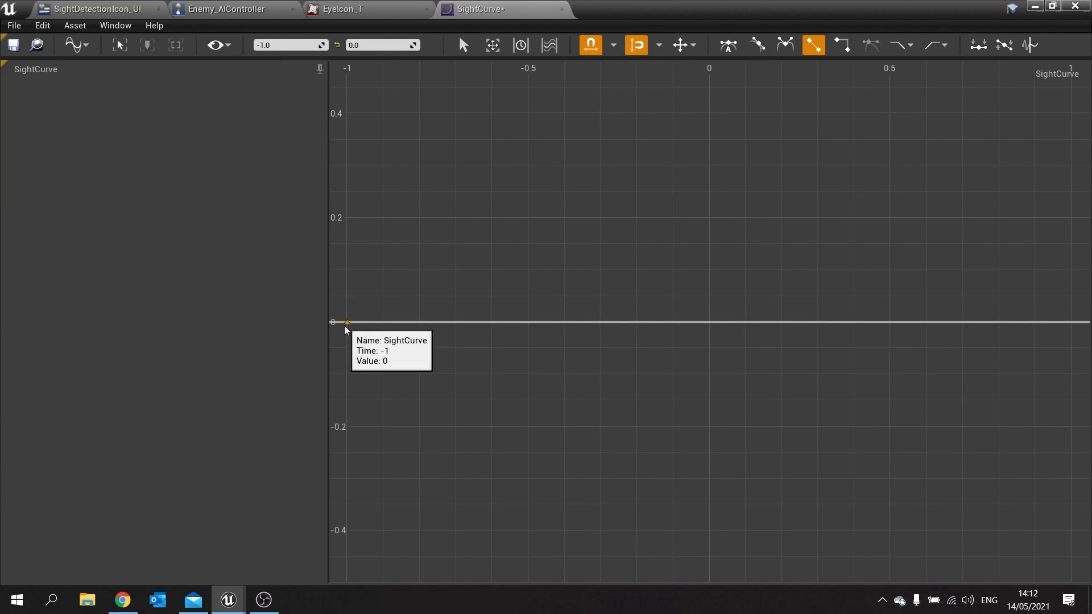
mouse_move(279, 57)
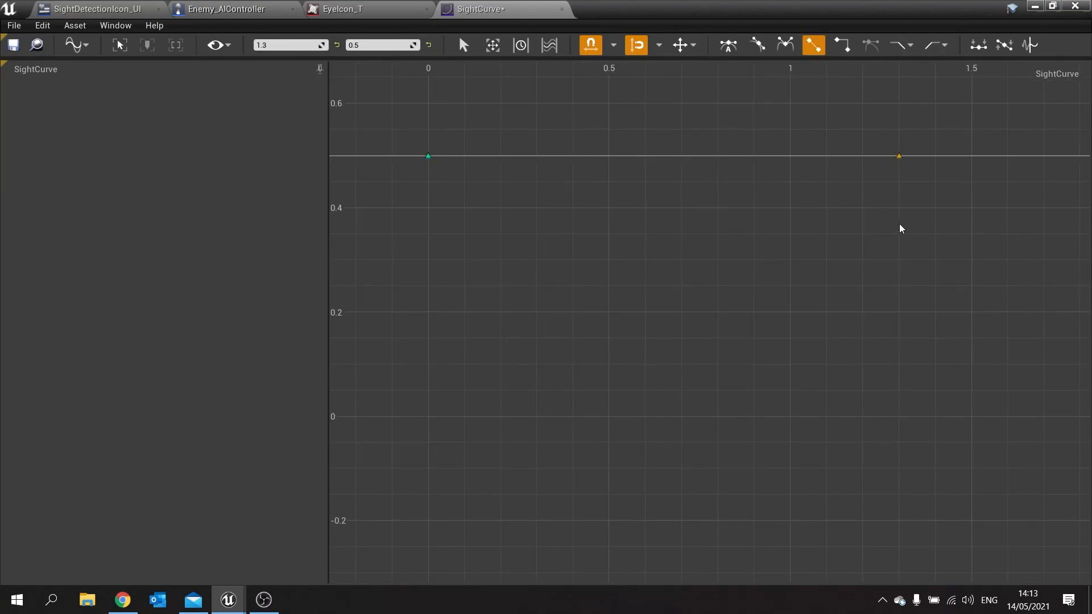
mouse_move(898, 156)
text(0.05)
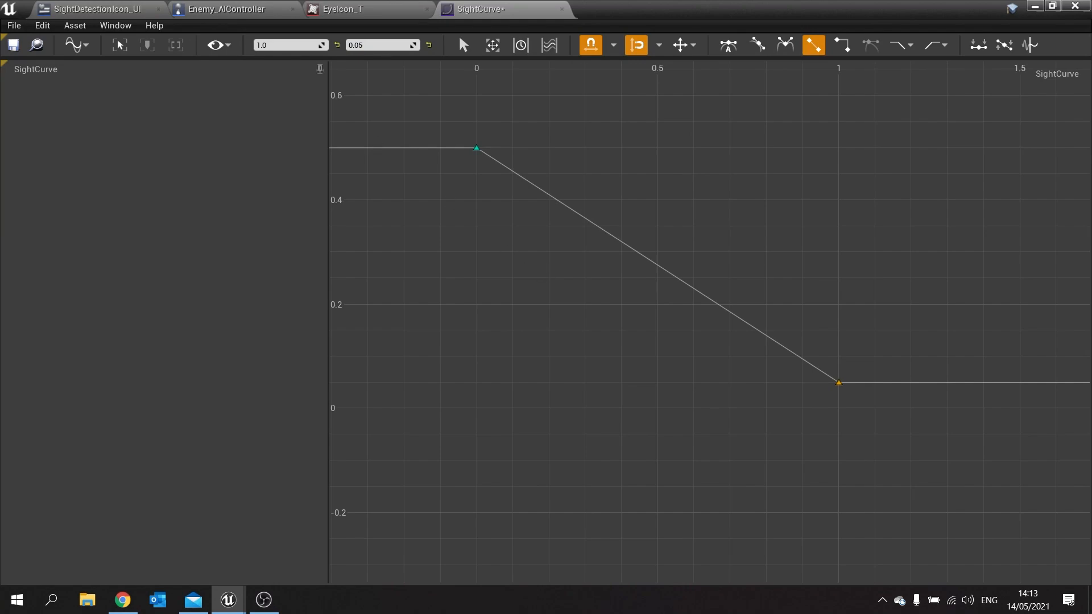
mouse_move(809, 197)
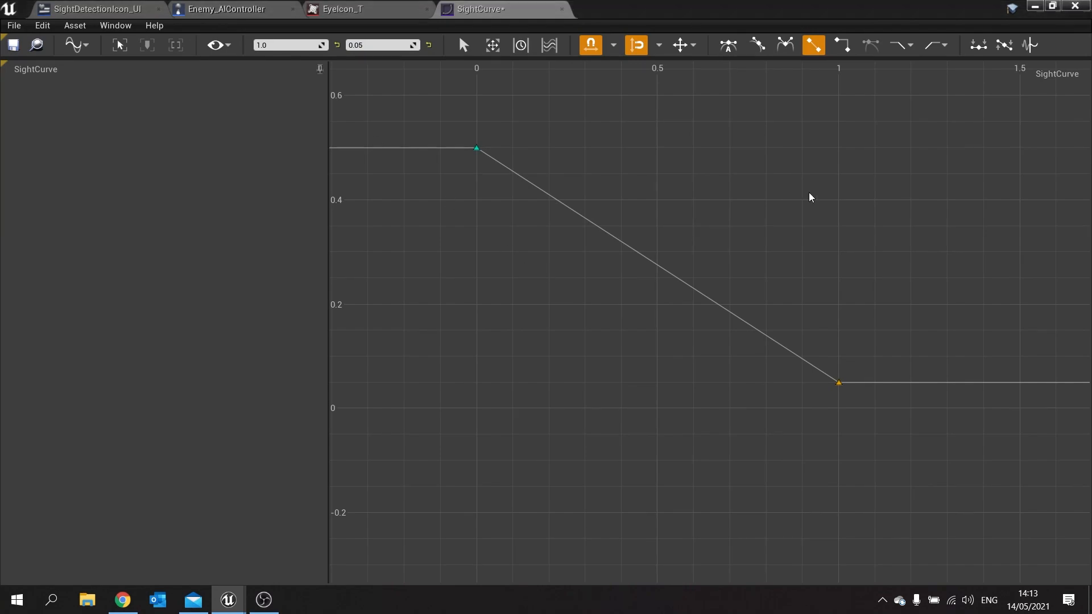
Step: Select both SightCurve keys, apply cubic automatic interpolation, and close the curve editor
click(475, 148)
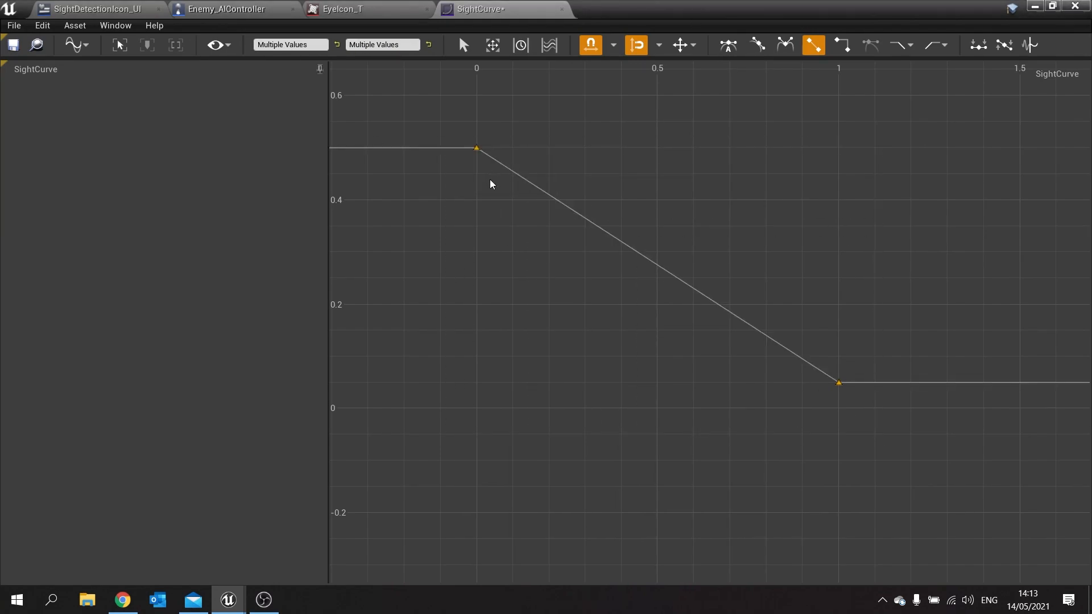
mouse_move(516, 183)
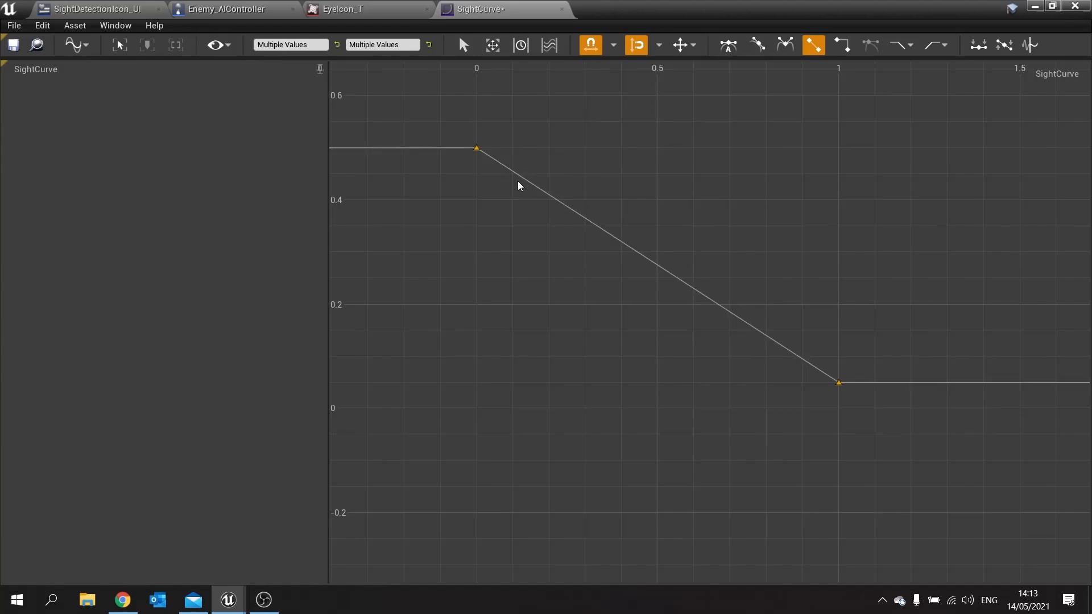
mouse_move(445, 145)
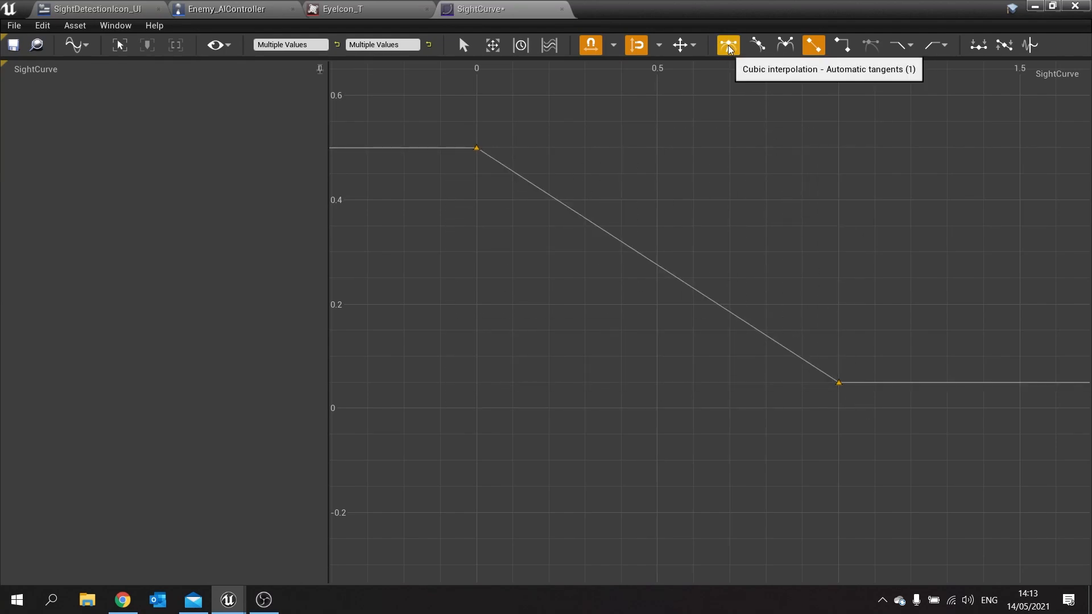
click(727, 44)
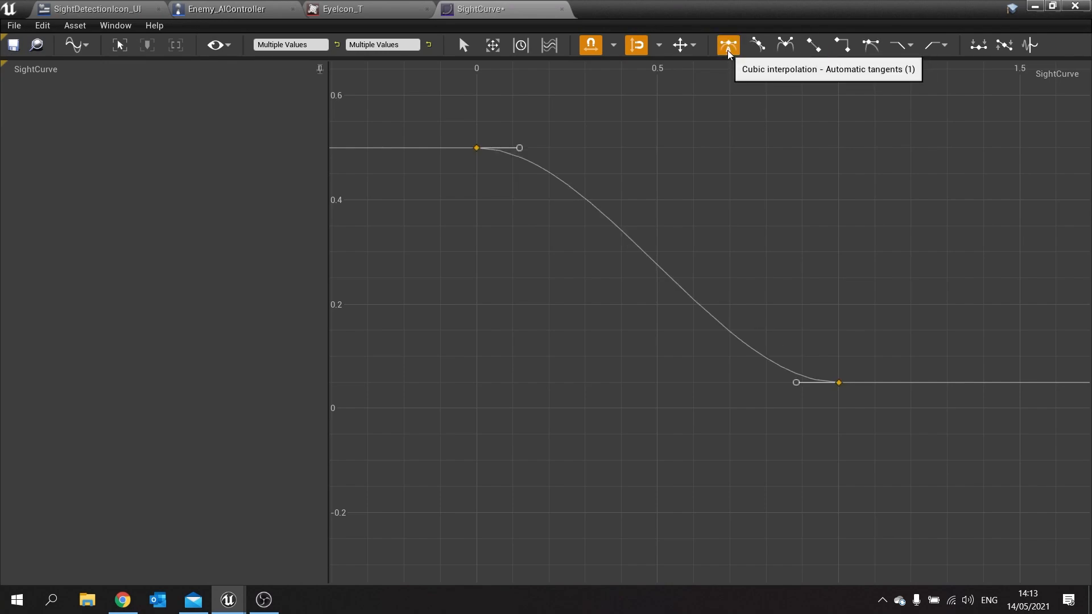
mouse_move(857, 424)
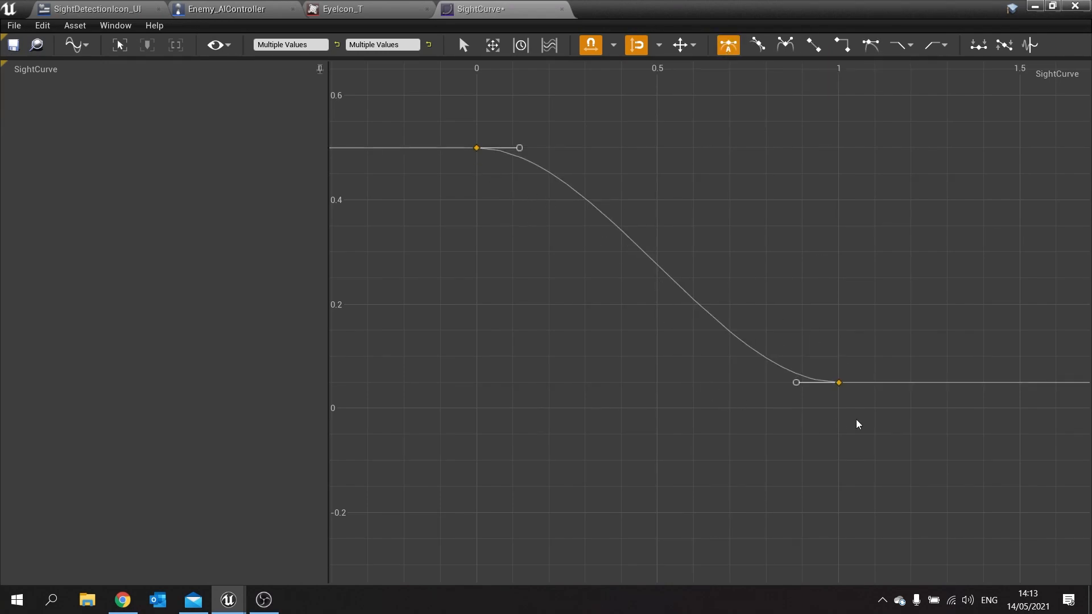
click(13, 45)
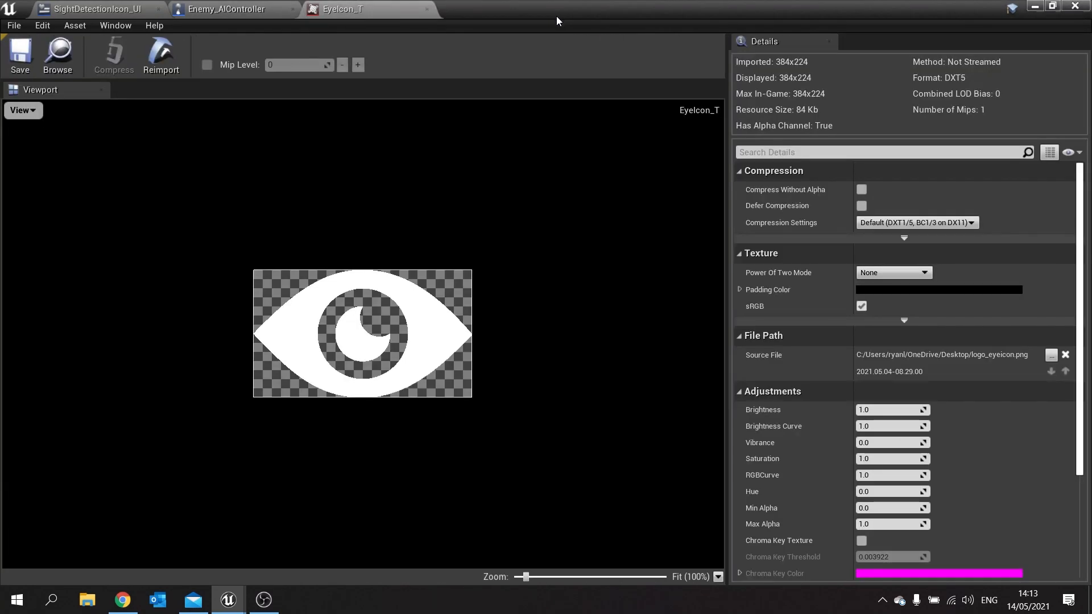
Step: Add a SightCurve variable of type Curve Float to Enemy_AIController, defaulting to the SightCurve asset
click(226, 9)
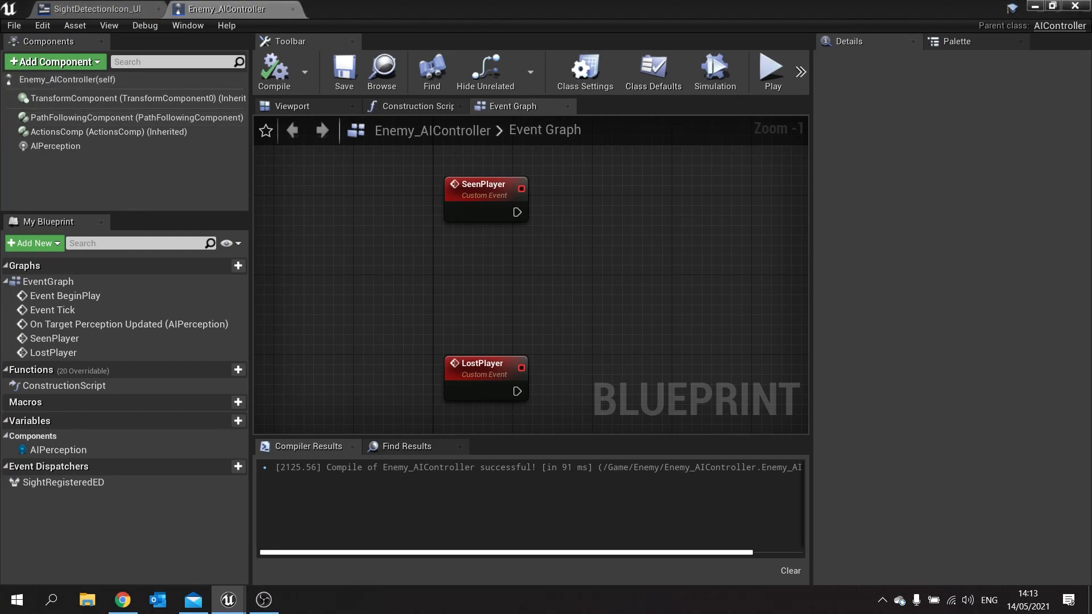
click(237, 421)
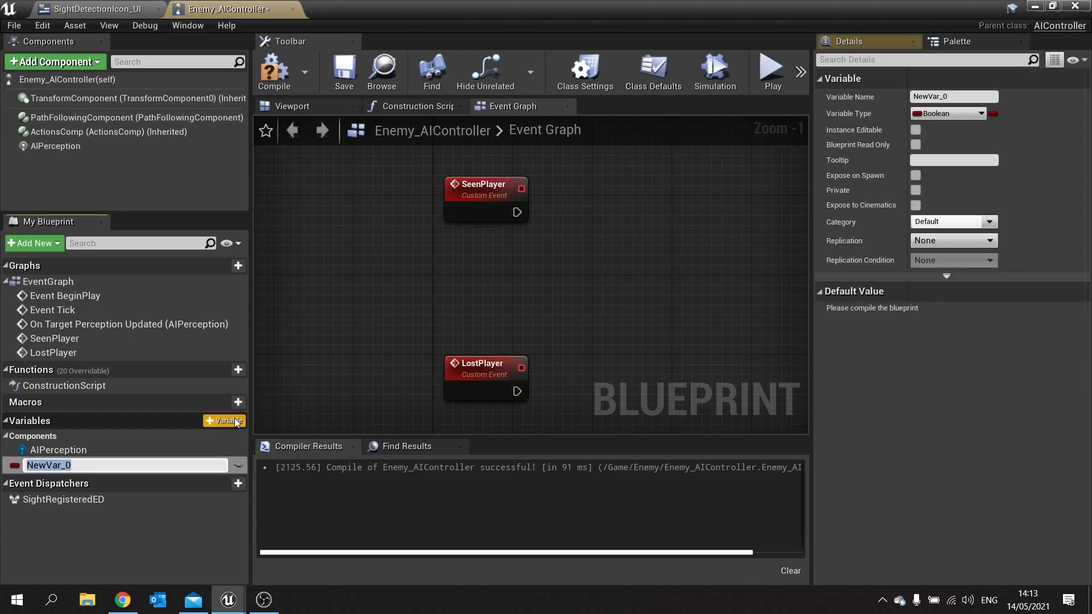
text(Sight)
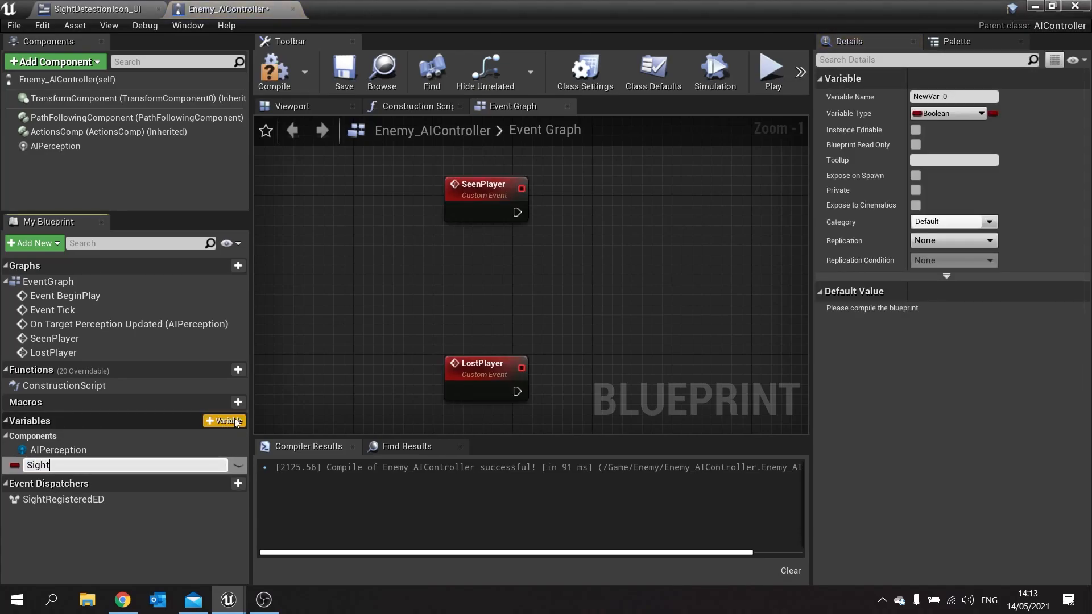
text(Curve)
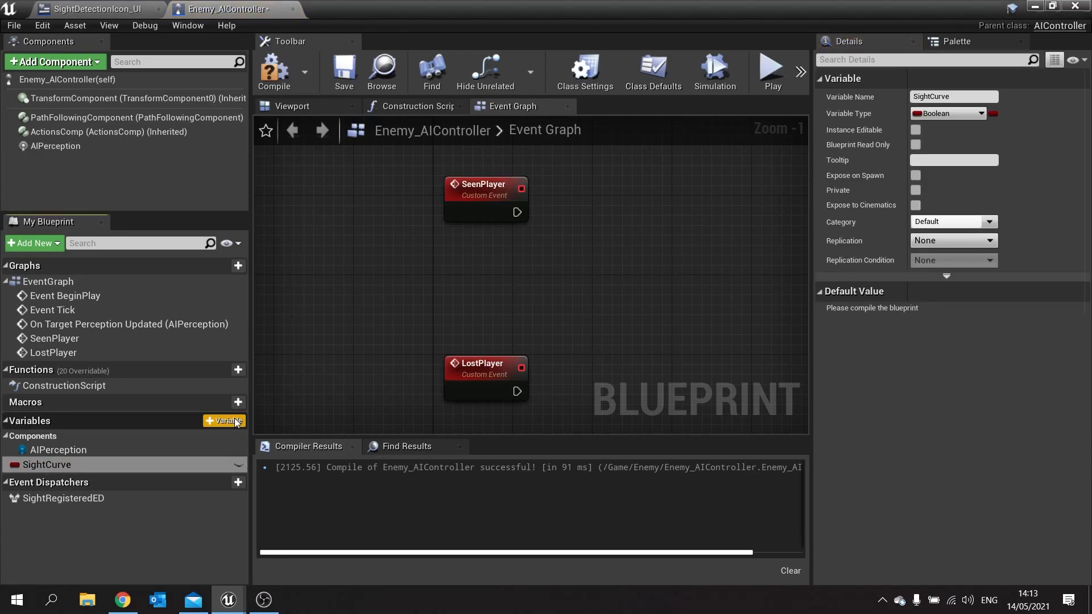
click(980, 114)
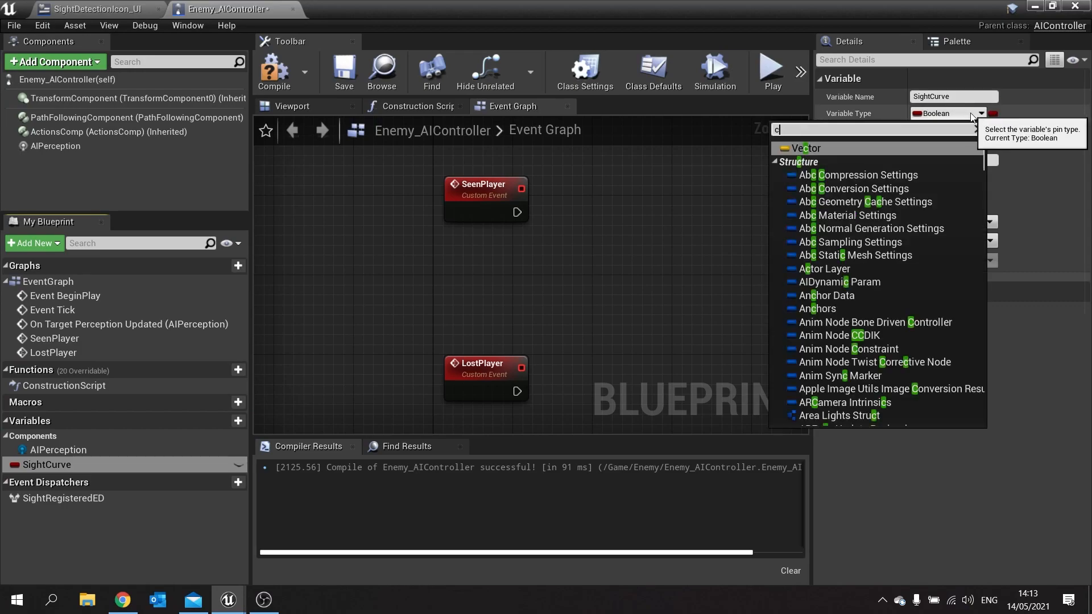
text(urve)
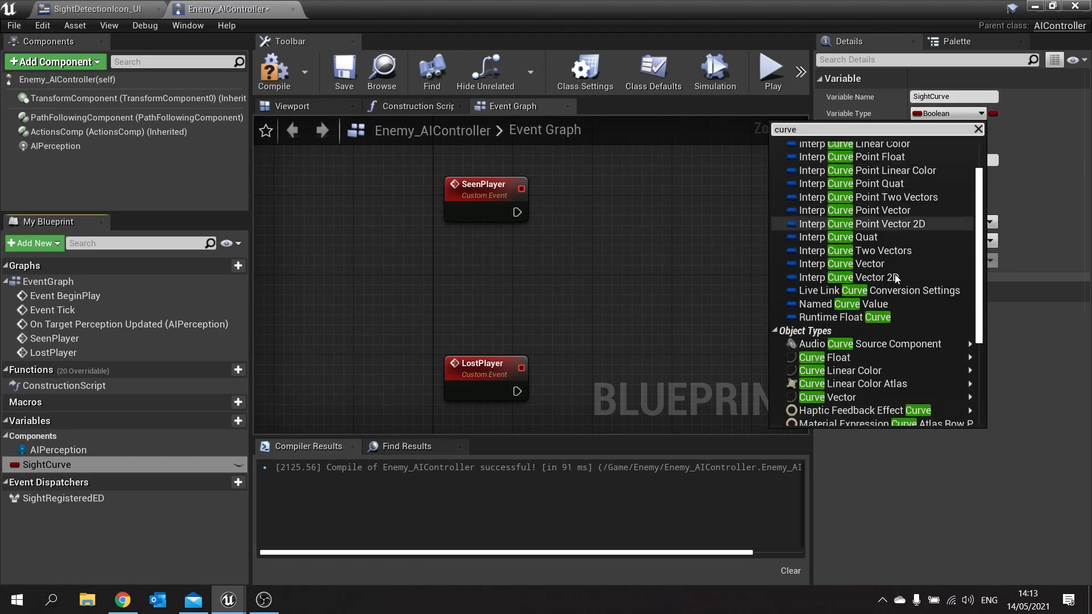
click(826, 357)
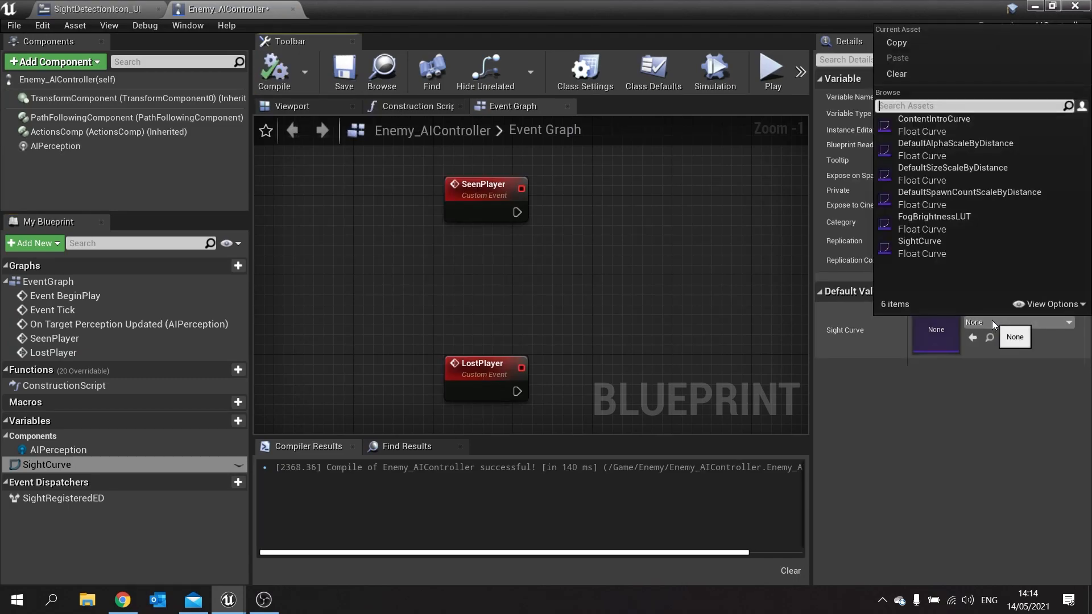
mouse_move(918, 241)
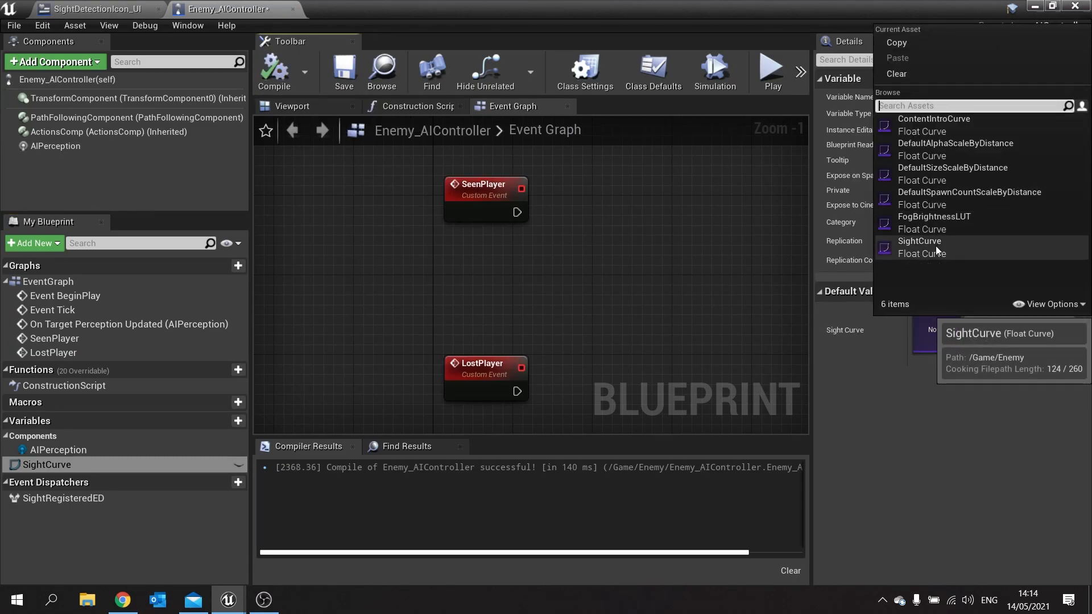
click(917, 241)
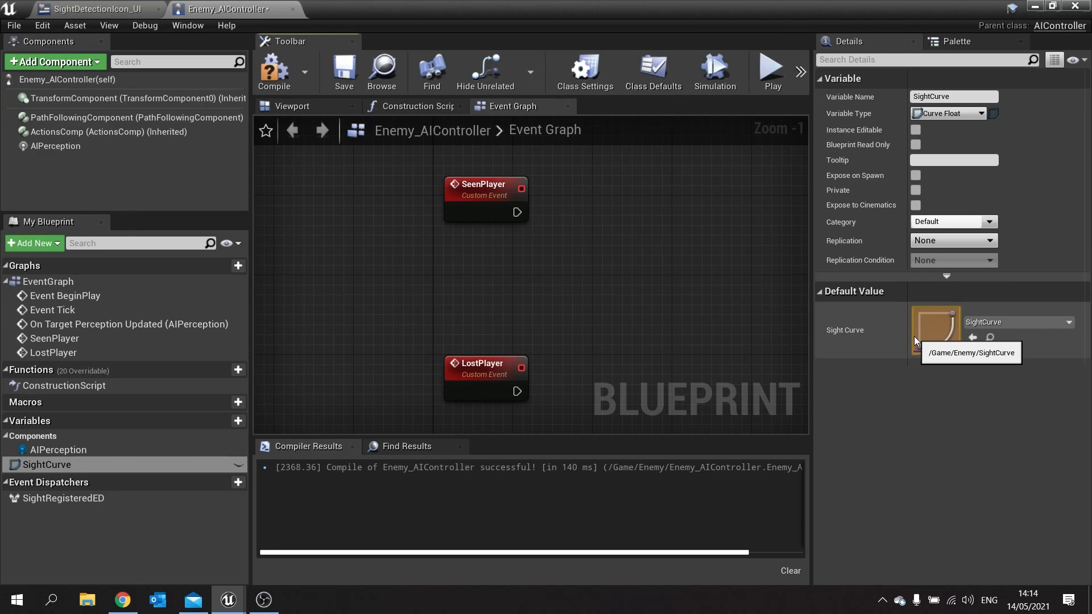
mouse_move(964, 327)
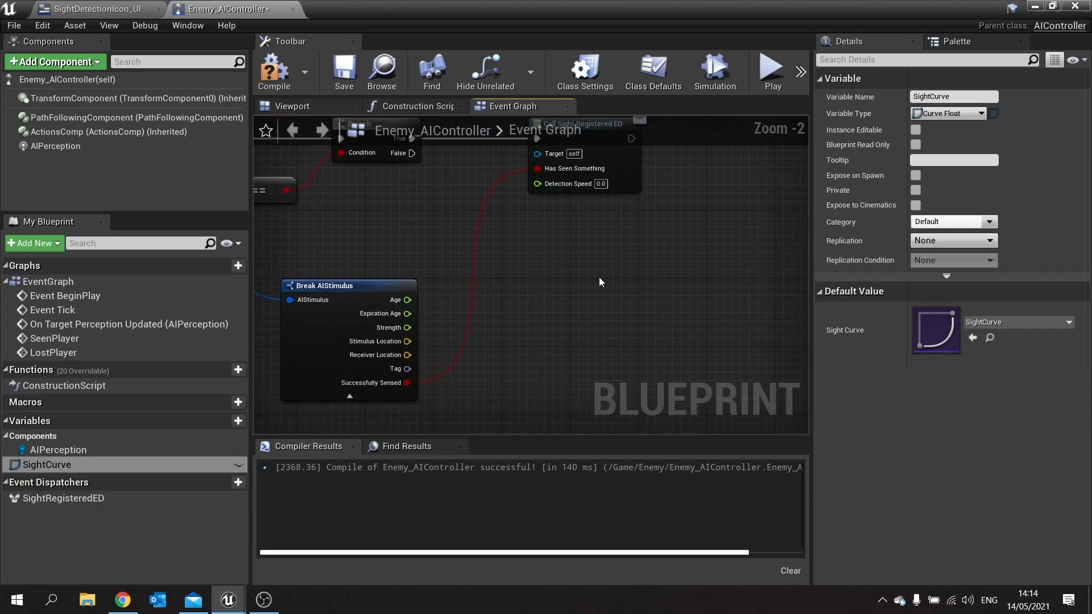
mouse_move(611, 285)
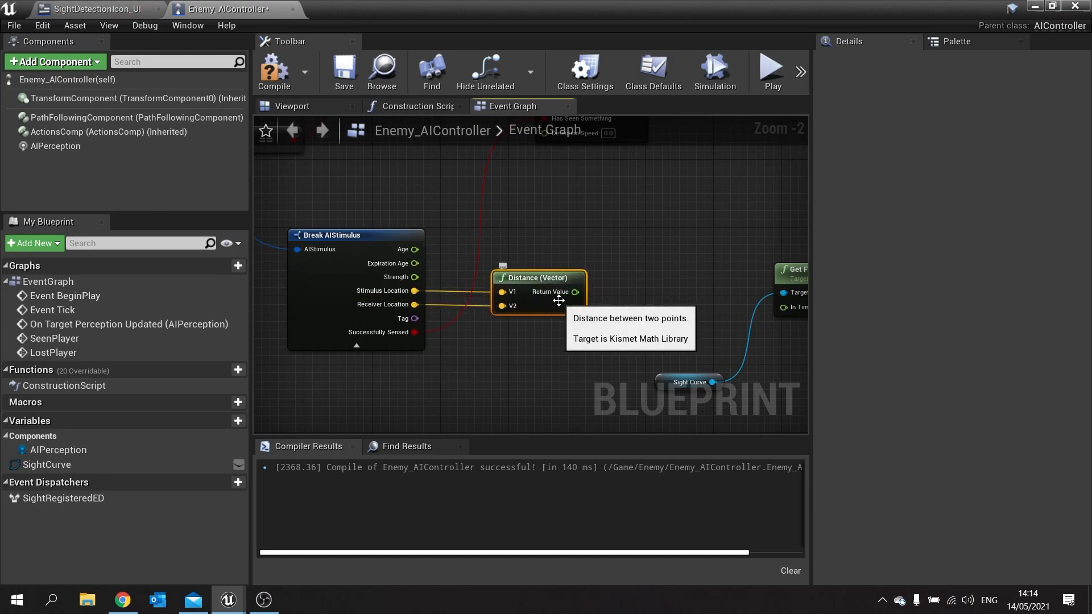
mouse_move(571, 292)
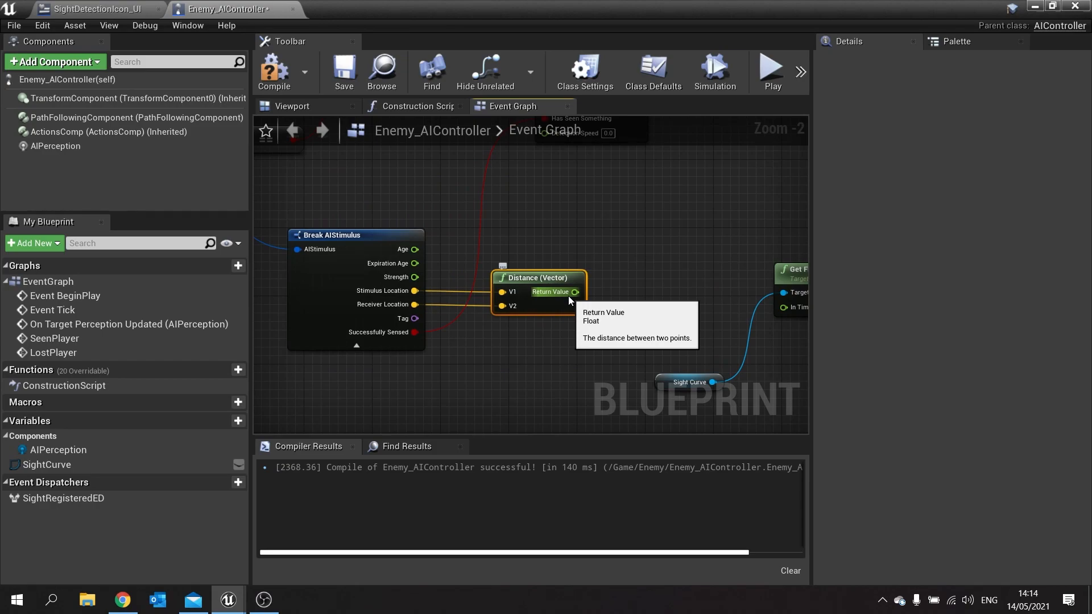
mouse_move(572, 298)
text(normali)
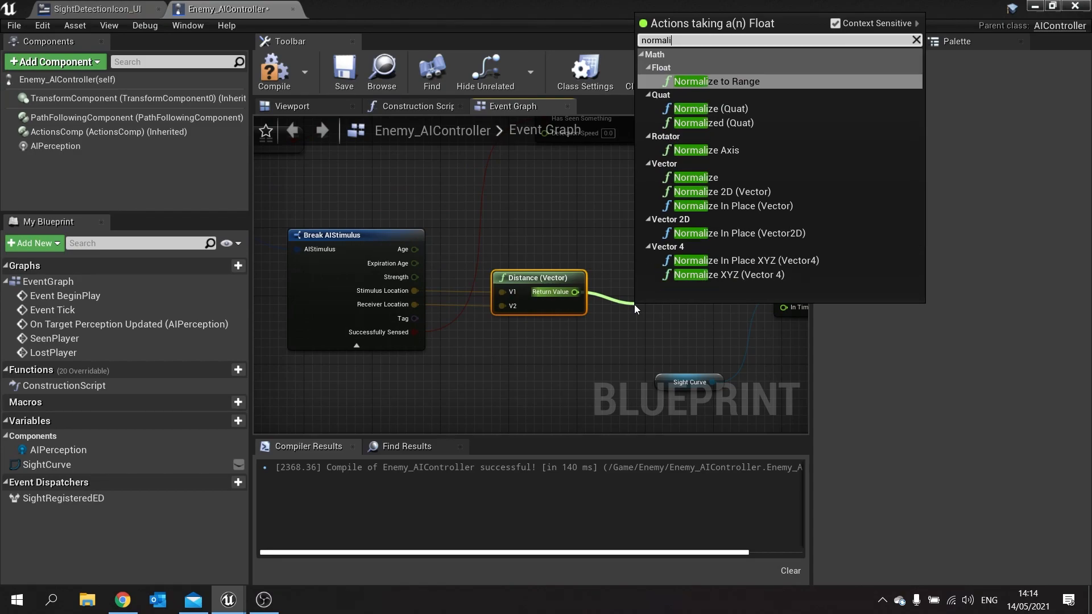
Step: Add a Normalize to Range node (0–500) fed by the stimulus-to-receiver distance
click(715, 81)
text(500)
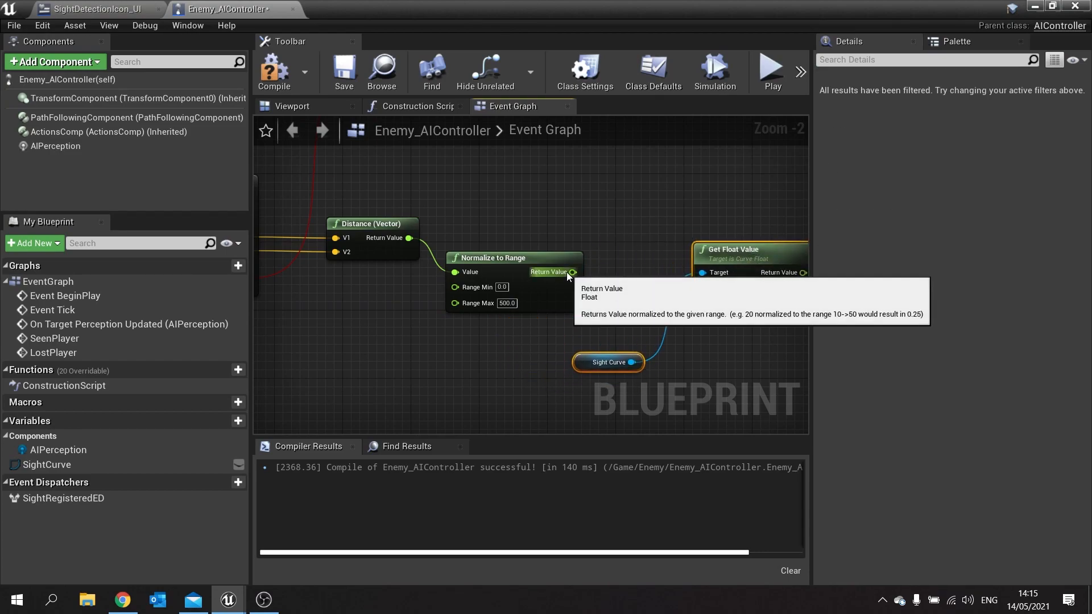
mouse_move(730, 267)
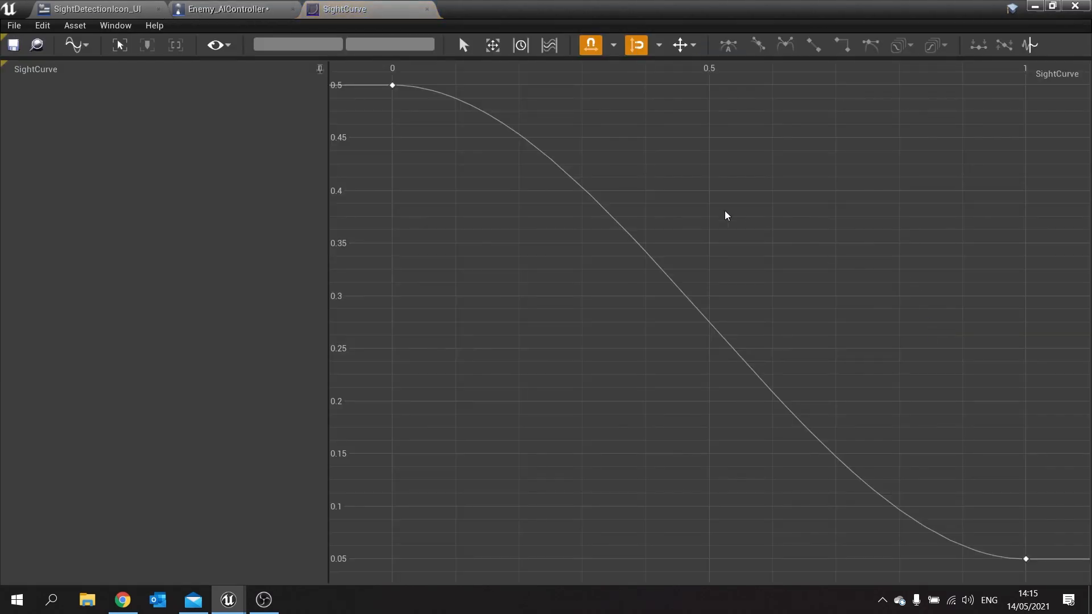
mouse_move(1023, 563)
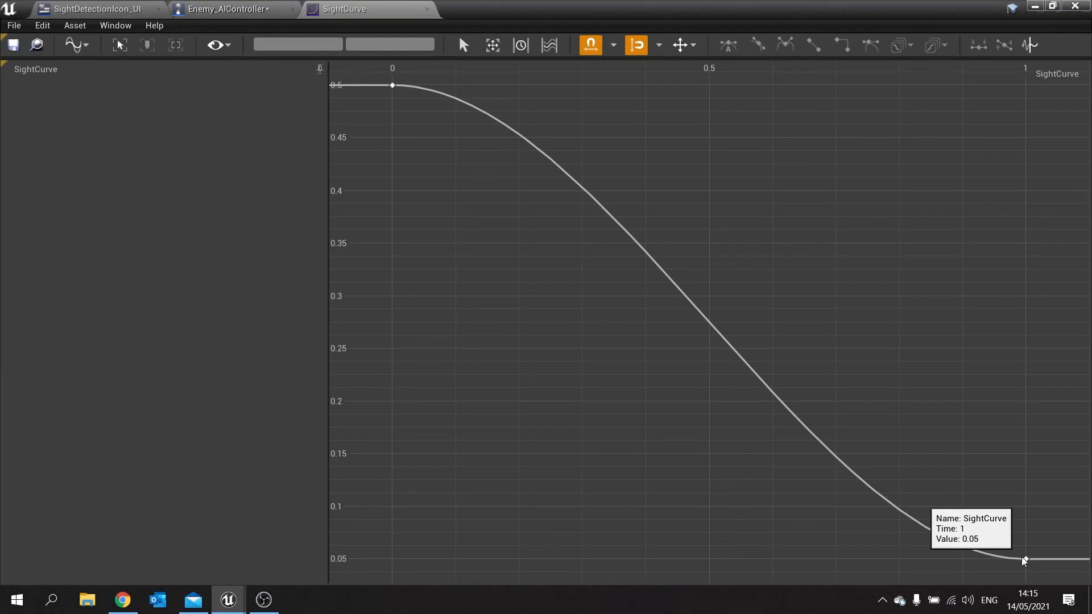
mouse_move(392, 86)
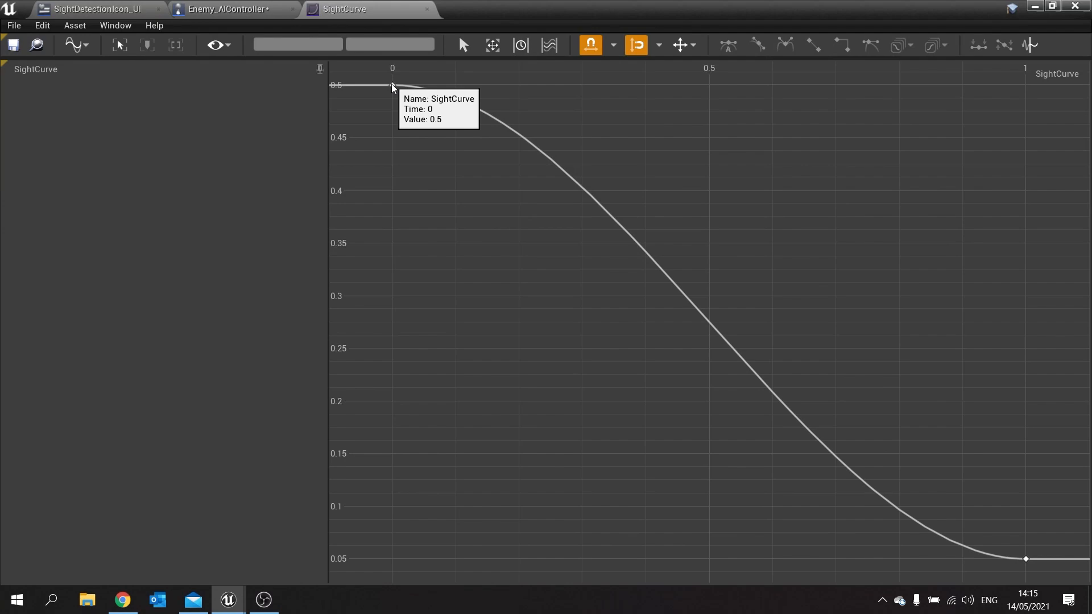
mouse_move(279, 128)
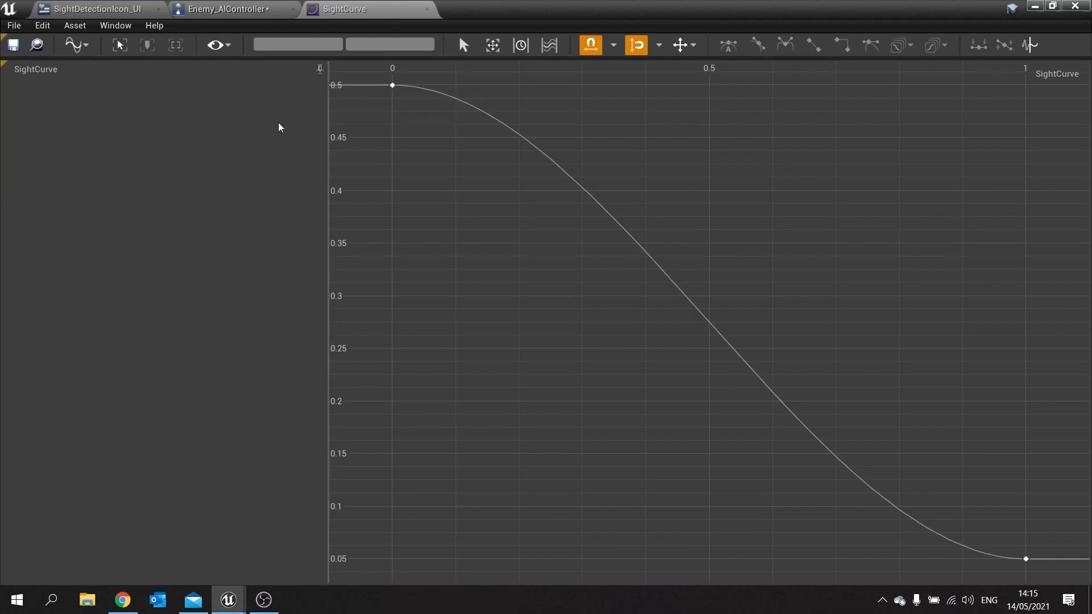
Step: Return to the Enemy_AIController graph after confirming SightCurve keys 0.5 and 0.05
click(224, 10)
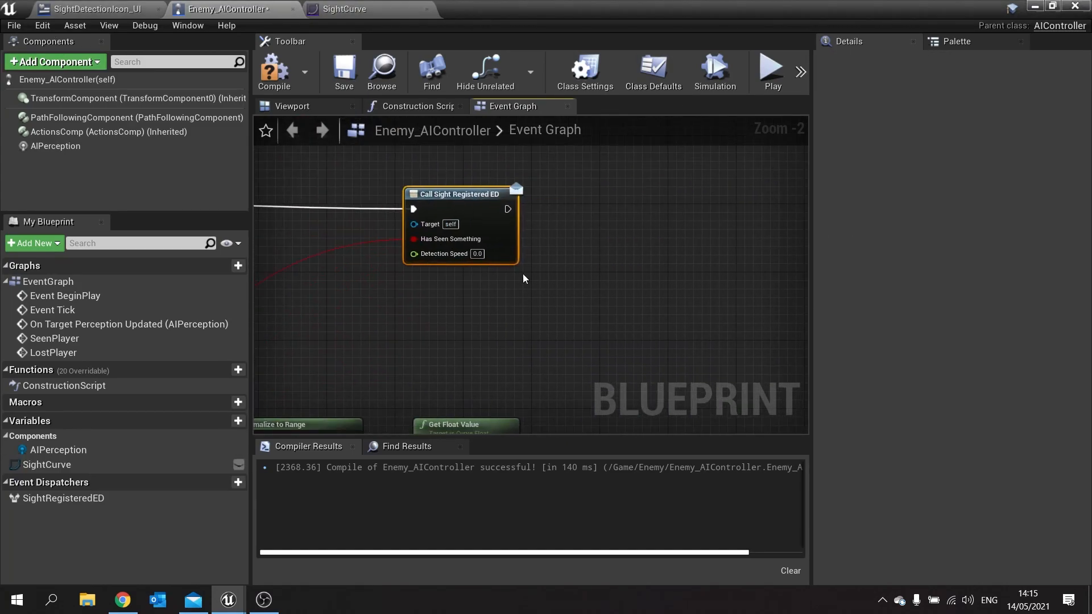
Step: Compile Enemy_AIController with Get Float Value wired into Call Sight Registered ED's Detection Speed
drag(456, 195, 533, 185)
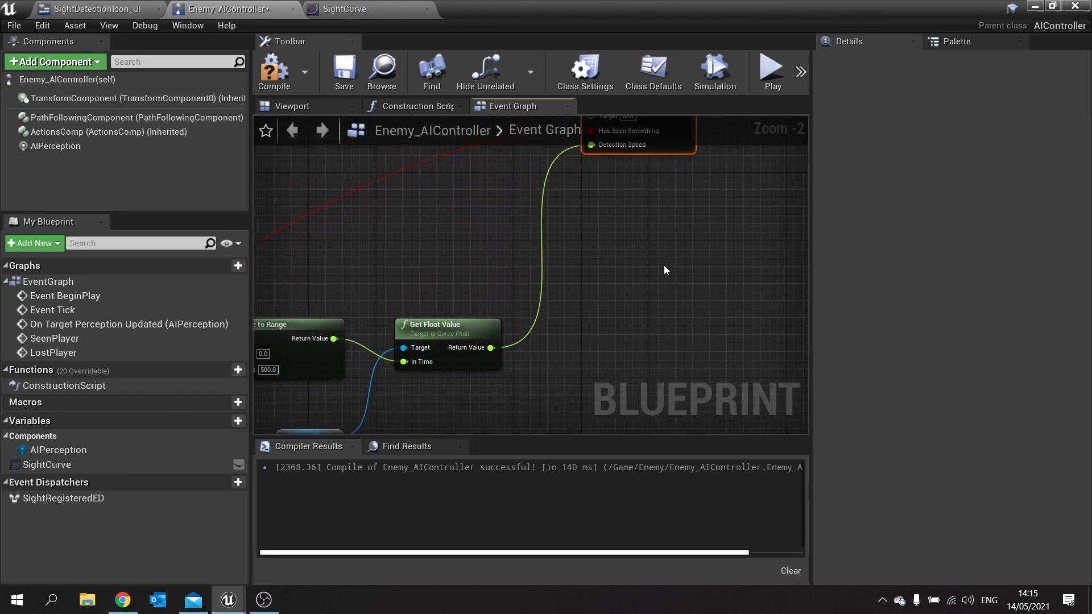
click(273, 69)
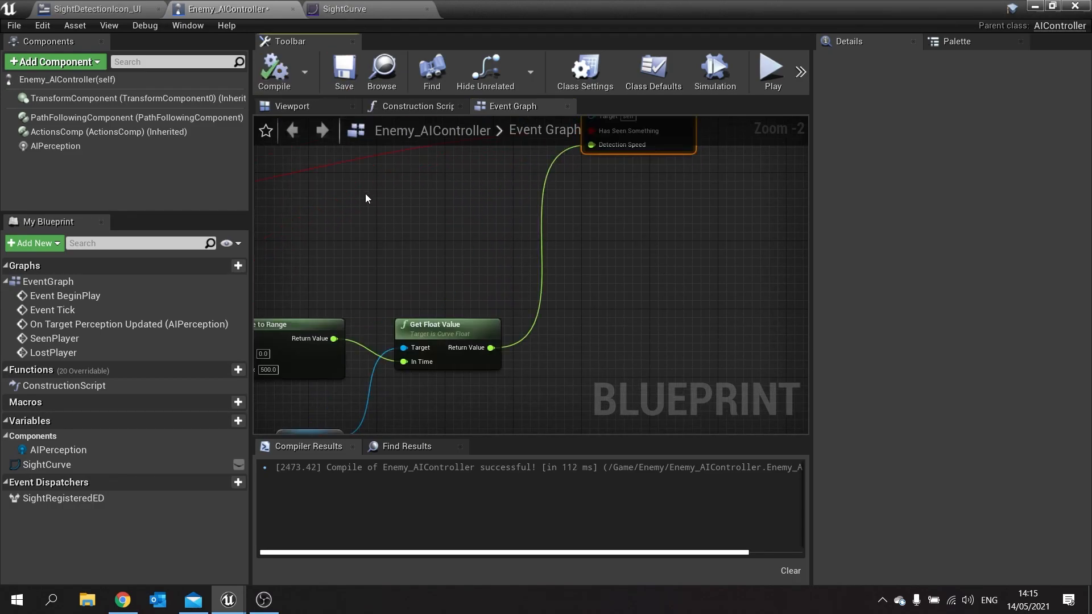
Step: In SightDetectionIcon_UI, feed As Enemy AIController's Sight Curve float value into SET Detection Speed
click(93, 8)
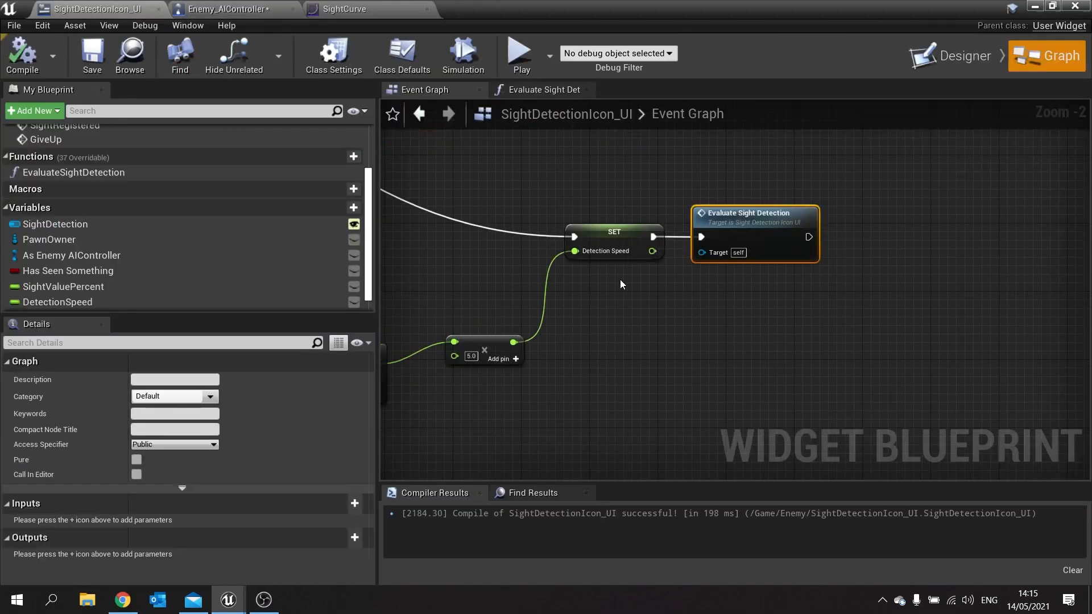
scroll(down, 3)
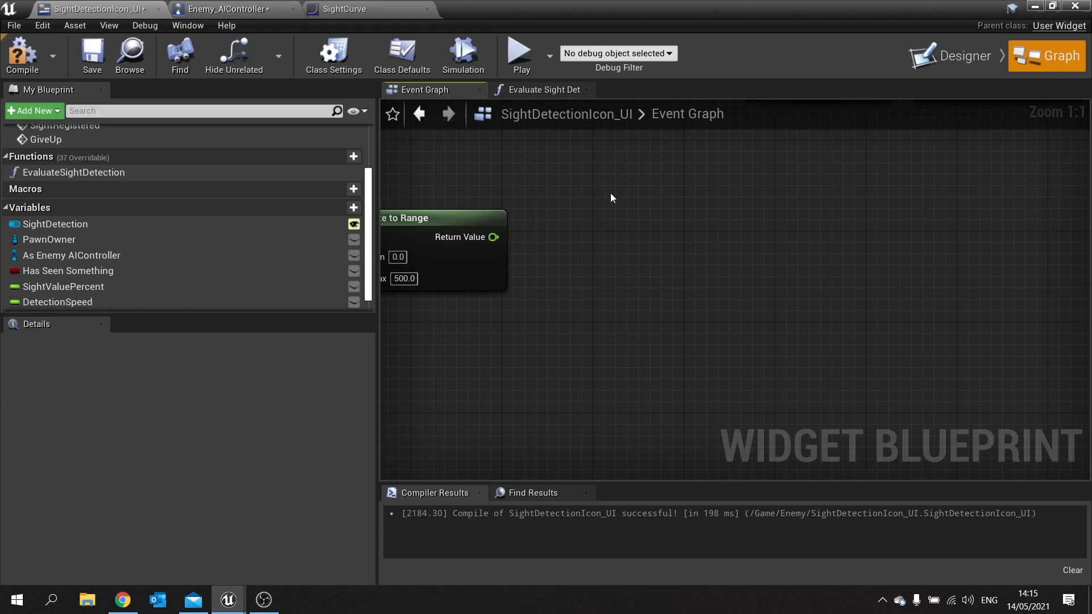
click(353, 179)
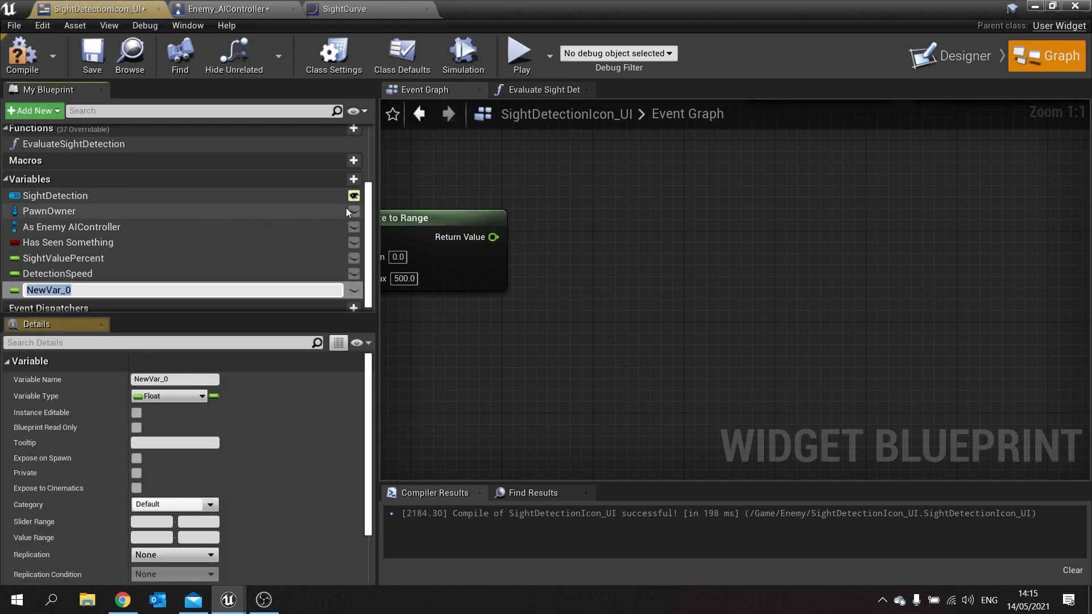
text(SightCurve)
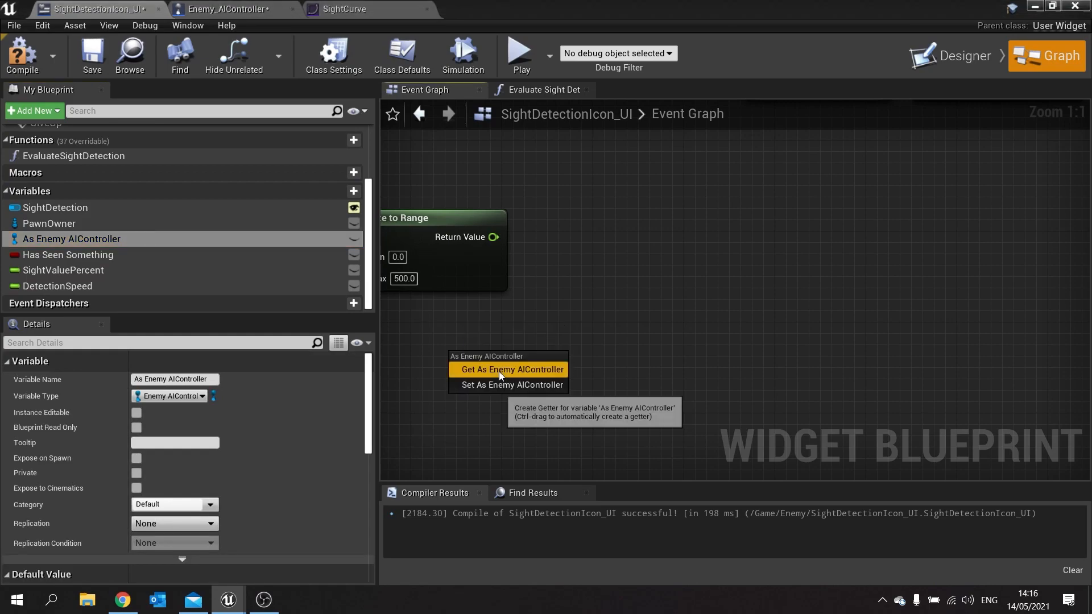
click(511, 369)
text(get fl)
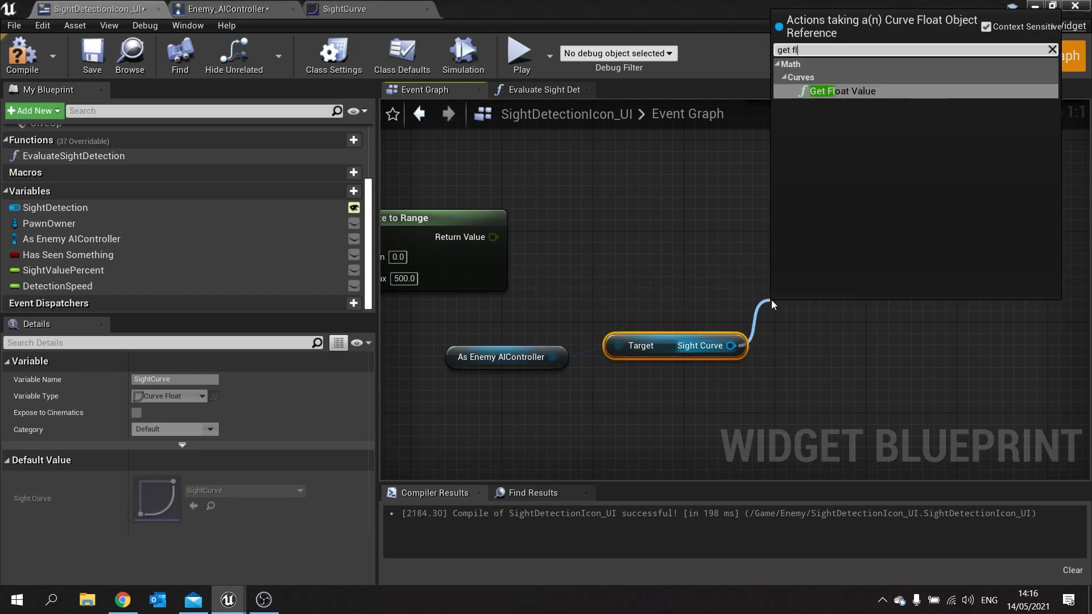
click(841, 91)
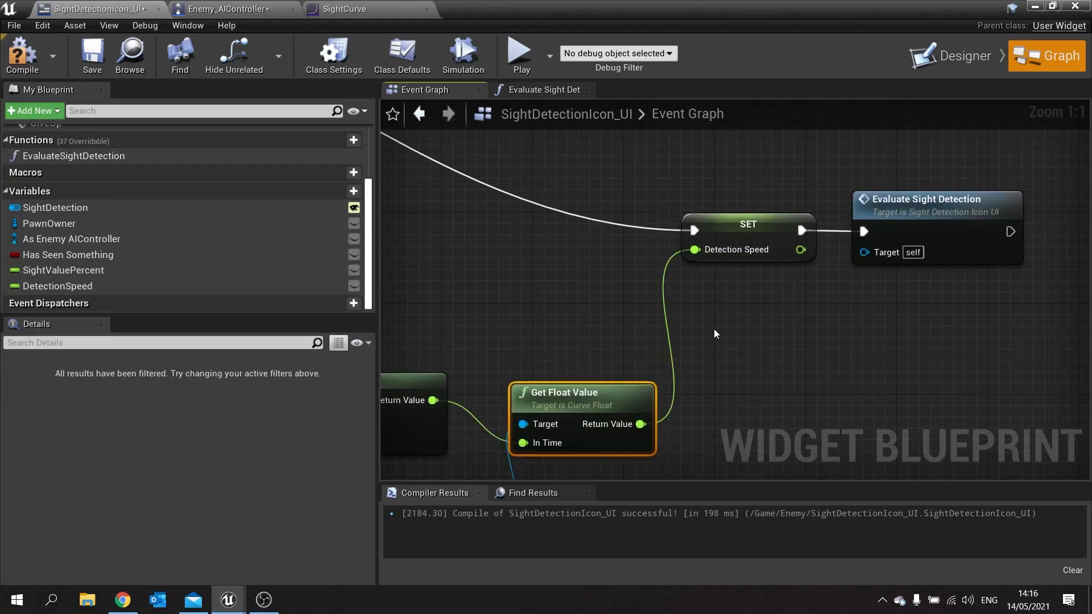
Step: Compile the SightDetectionIcon_UI widget and close the blueprint editor window
click(22, 56)
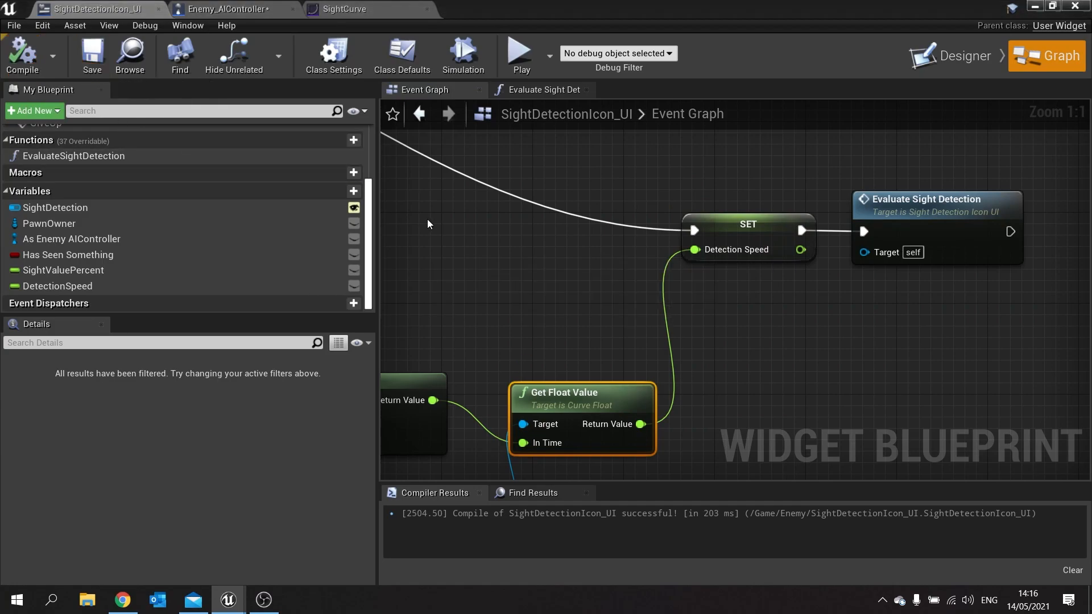
scroll(down, 3)
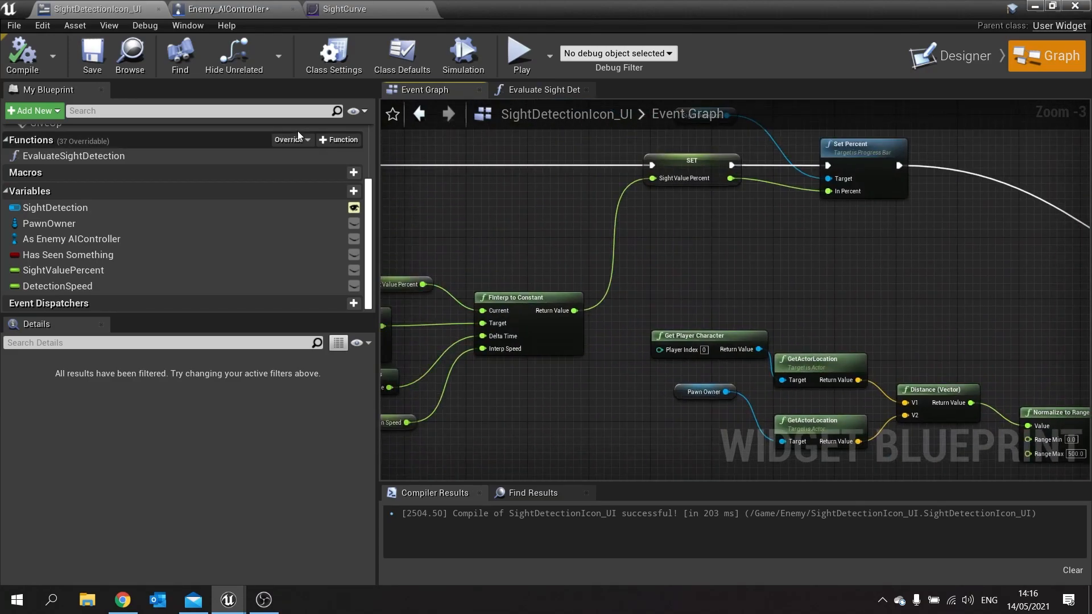
mouse_move(1076, 7)
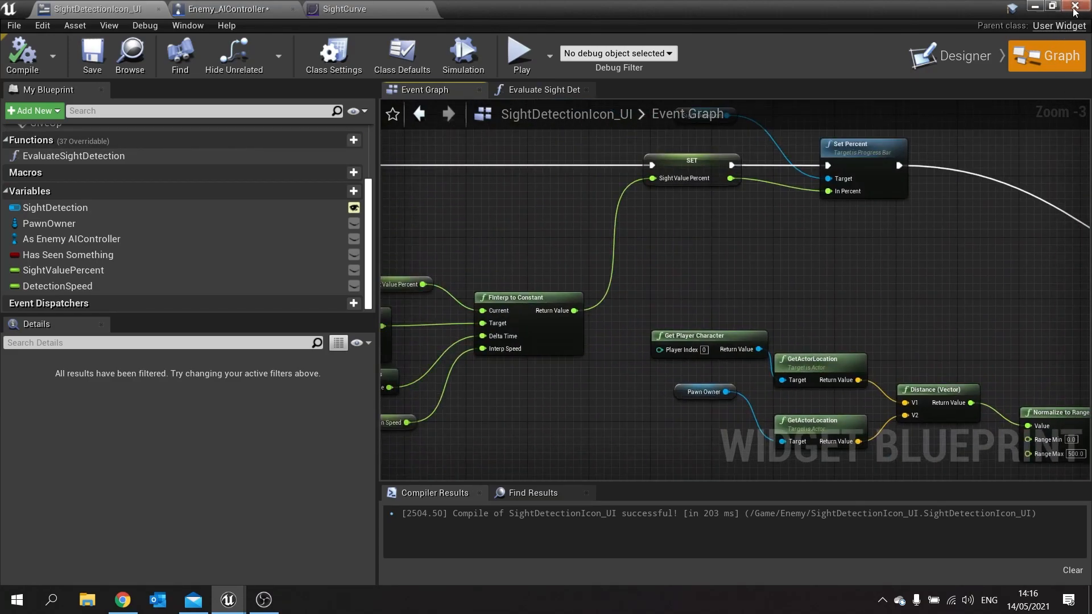
click(1076, 6)
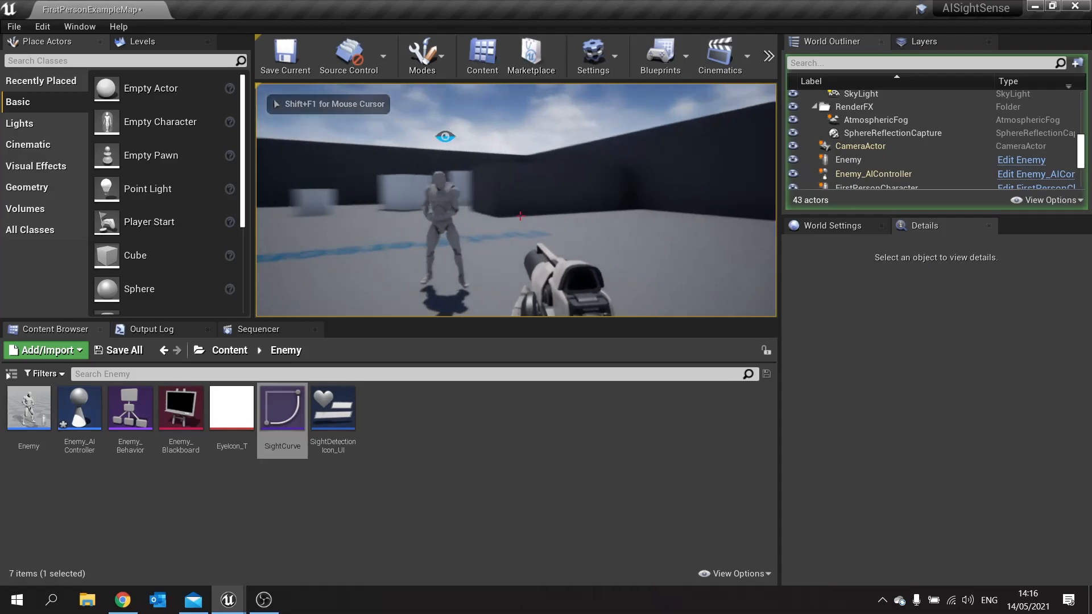
Step: Open the Enemy character blueprint from the Content Browser
double_click(332, 408)
text(get)
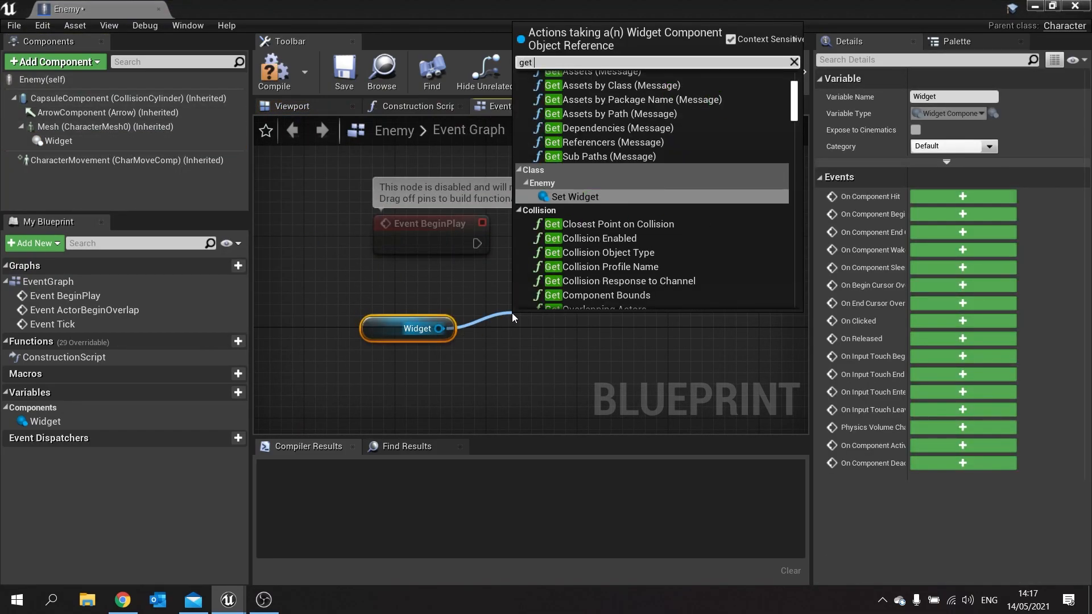
Step: Get the Widget component's User Widget Object and cast it to SightDetectionIcon_UI
text(widget)
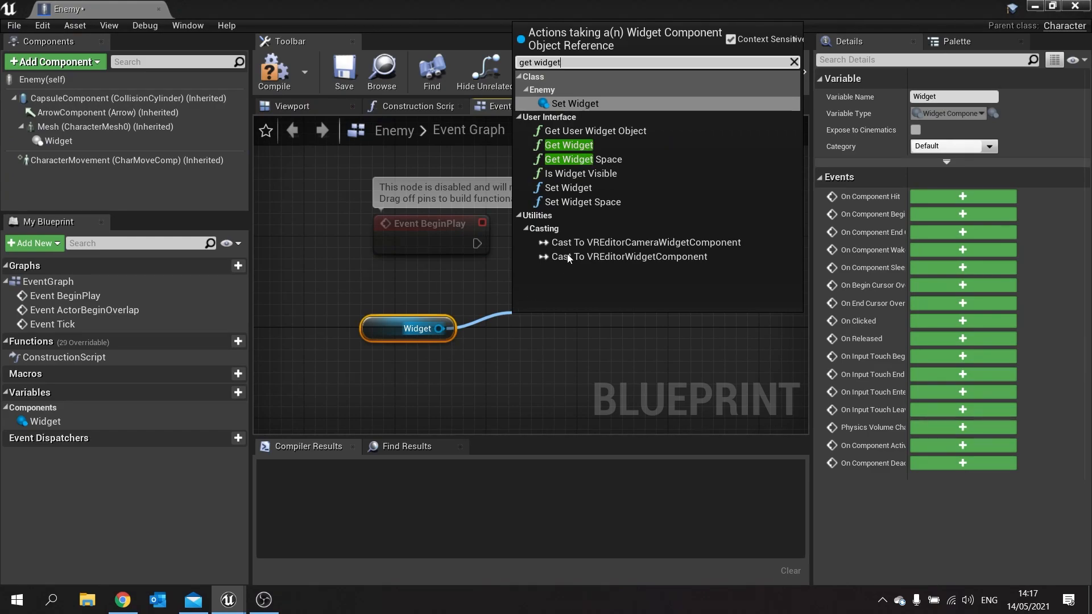
click(593, 131)
text(cas)
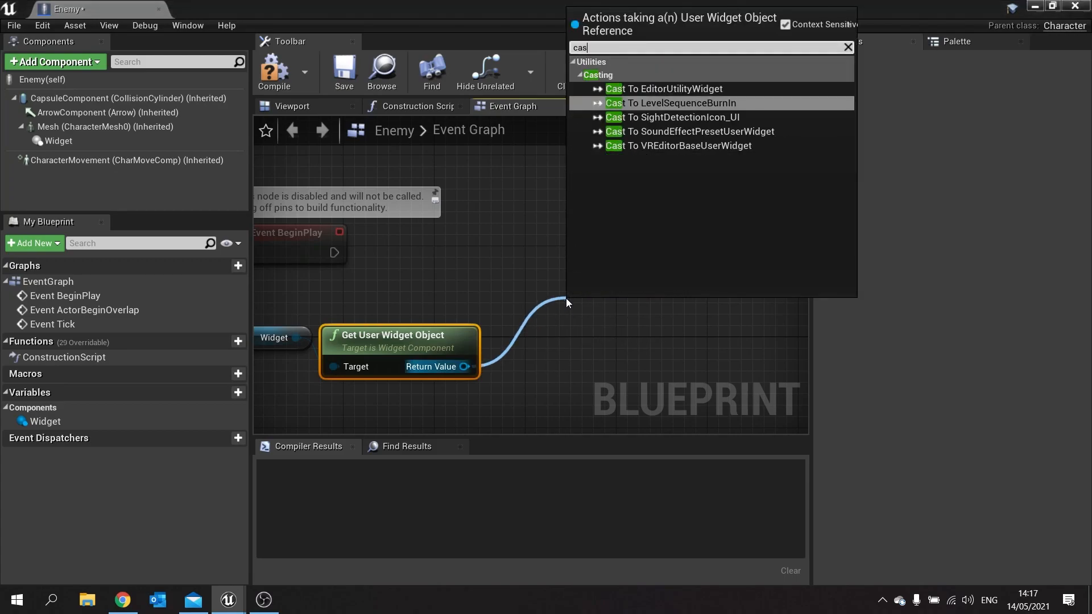
text(t to)
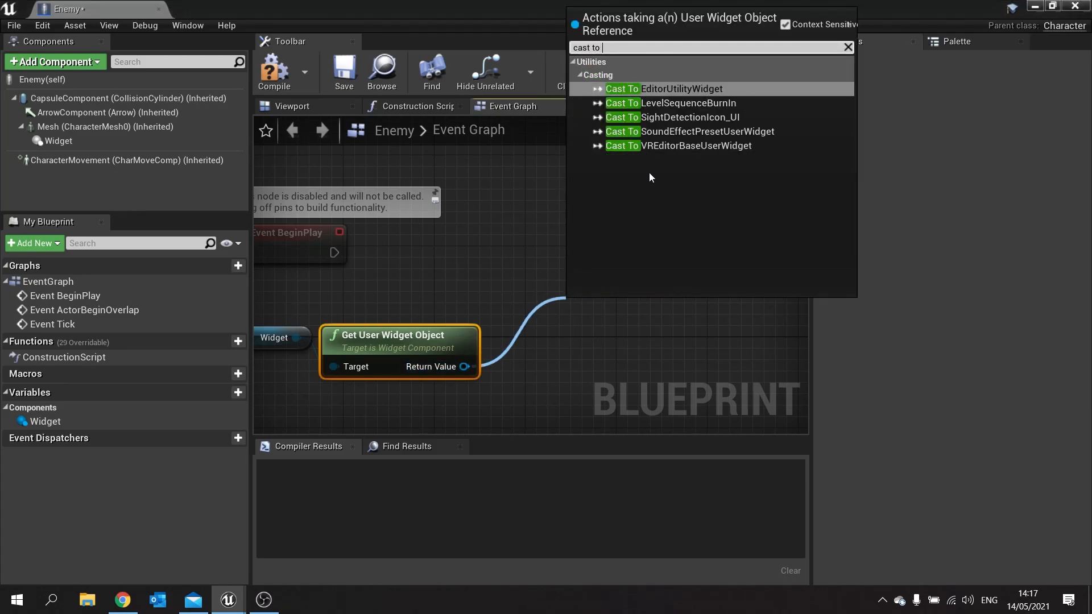
click(688, 116)
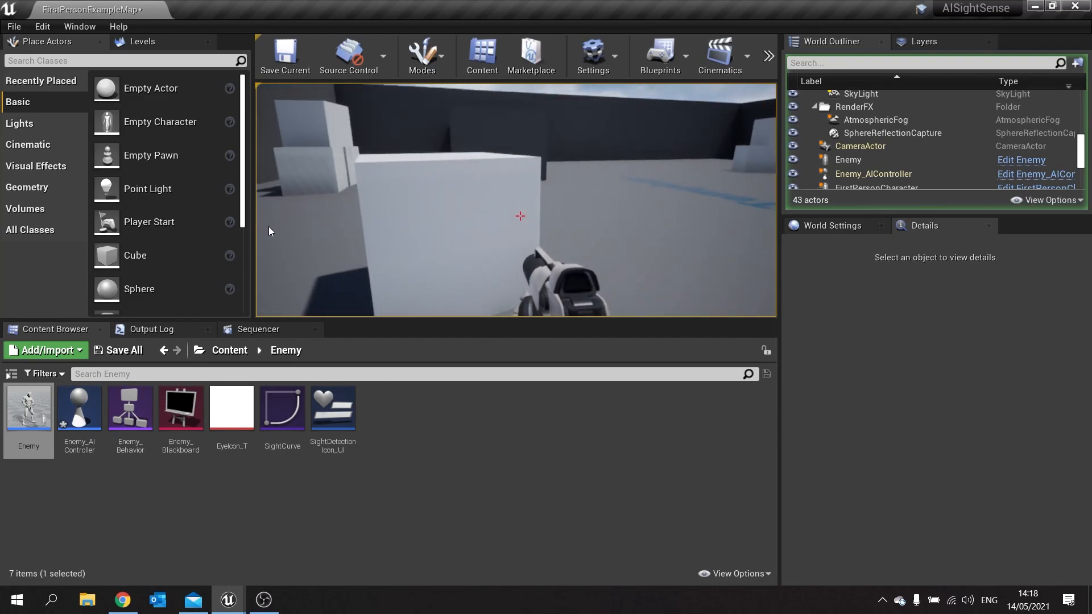
Step: Open Enemy_AIController and check its Sight Curve default is SightCurve
double_click(80, 408)
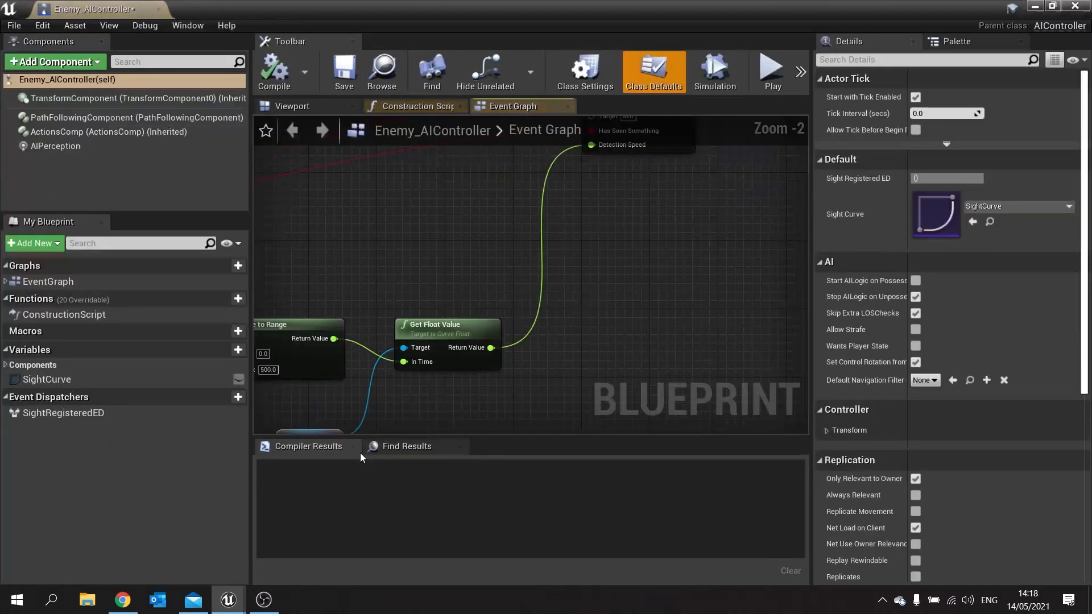
scroll(down, 3)
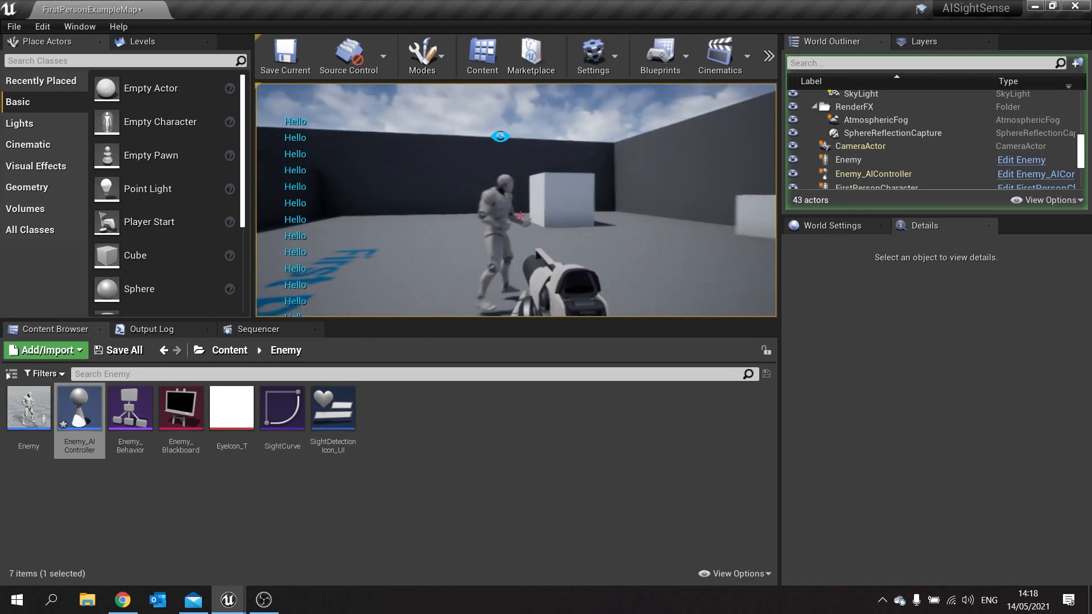
Step: Select the Enemy actor in the level after the sight-detection play test
click(847, 146)
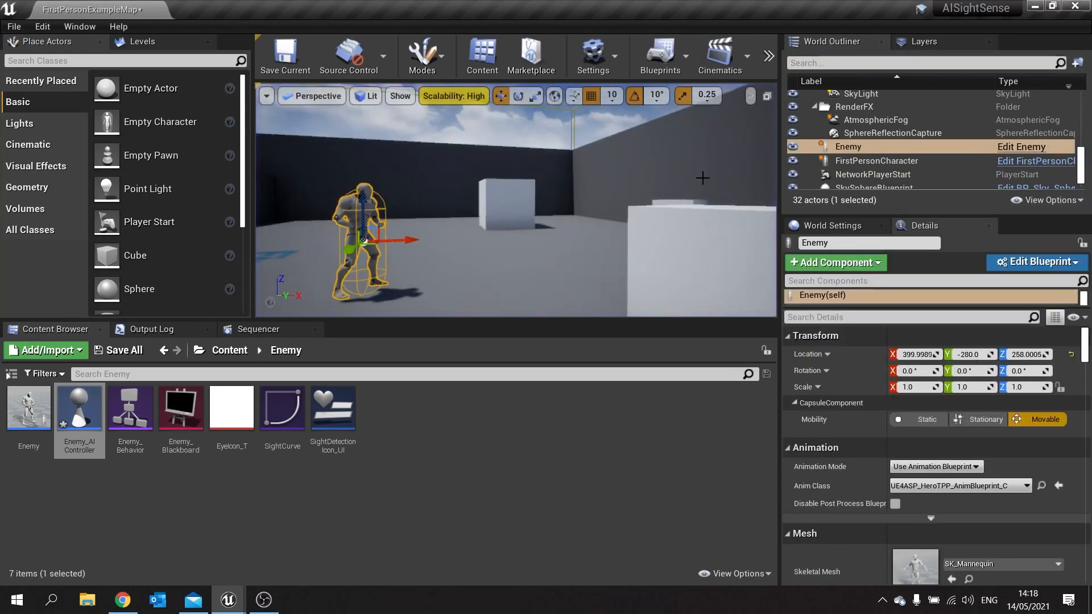